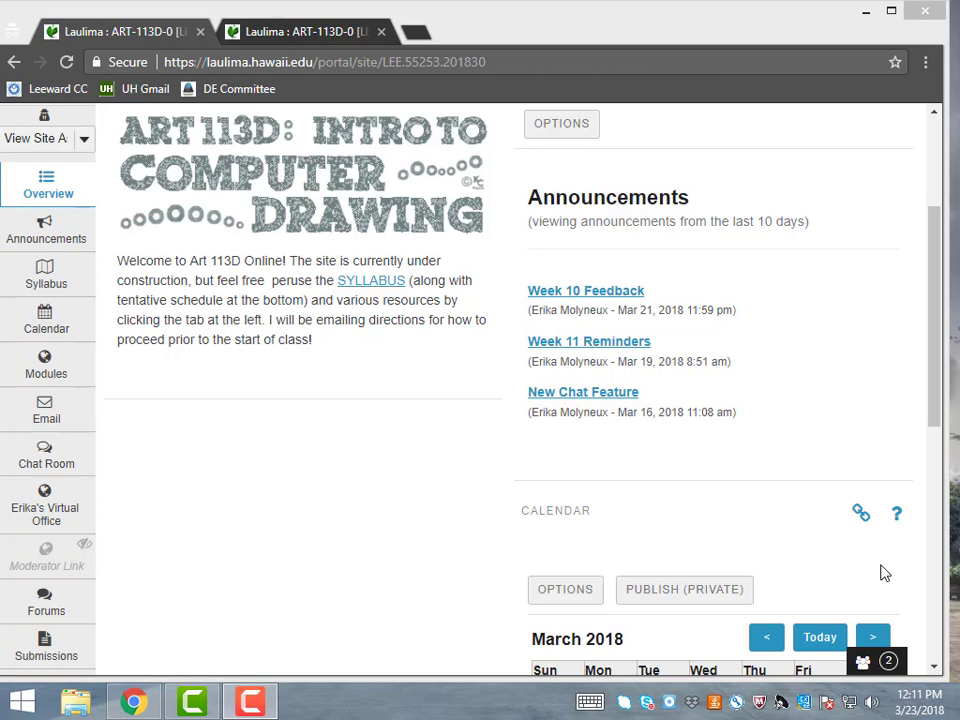
{"action": "mouse_move", "coordinate": [46, 230]}
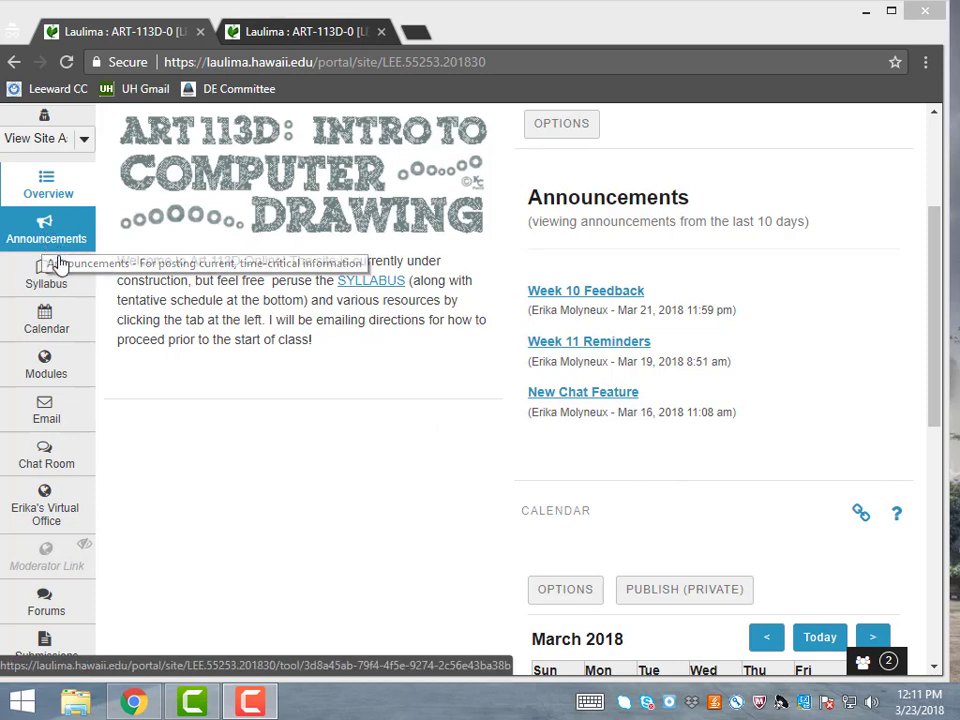
{"action": "mouse_move", "coordinate": [46, 363]}
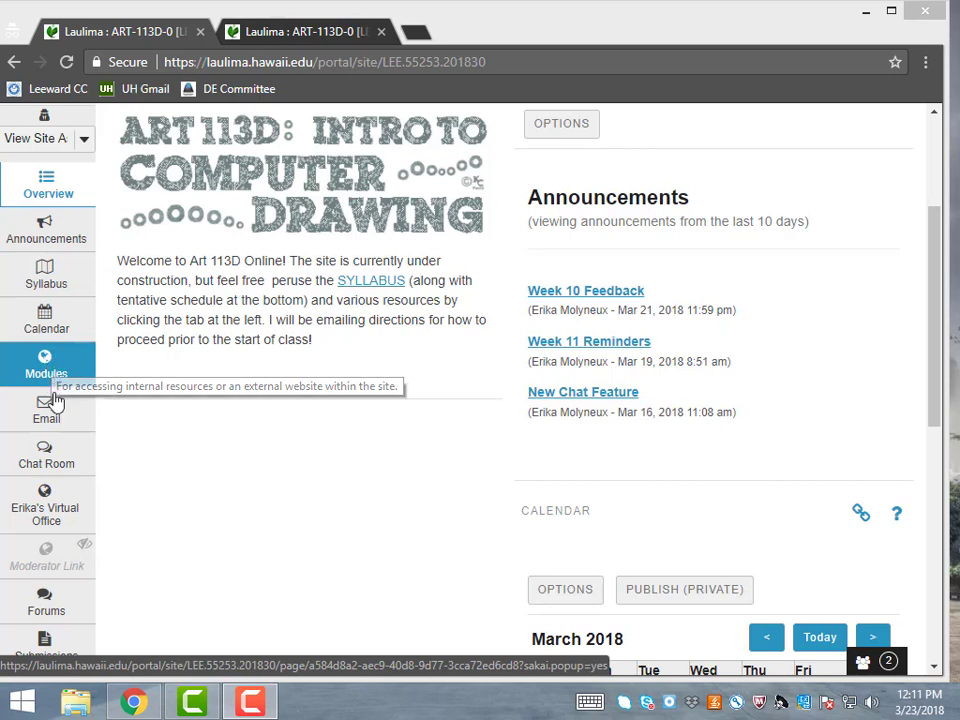
{"action": "mouse_move", "coordinate": [46, 410]}
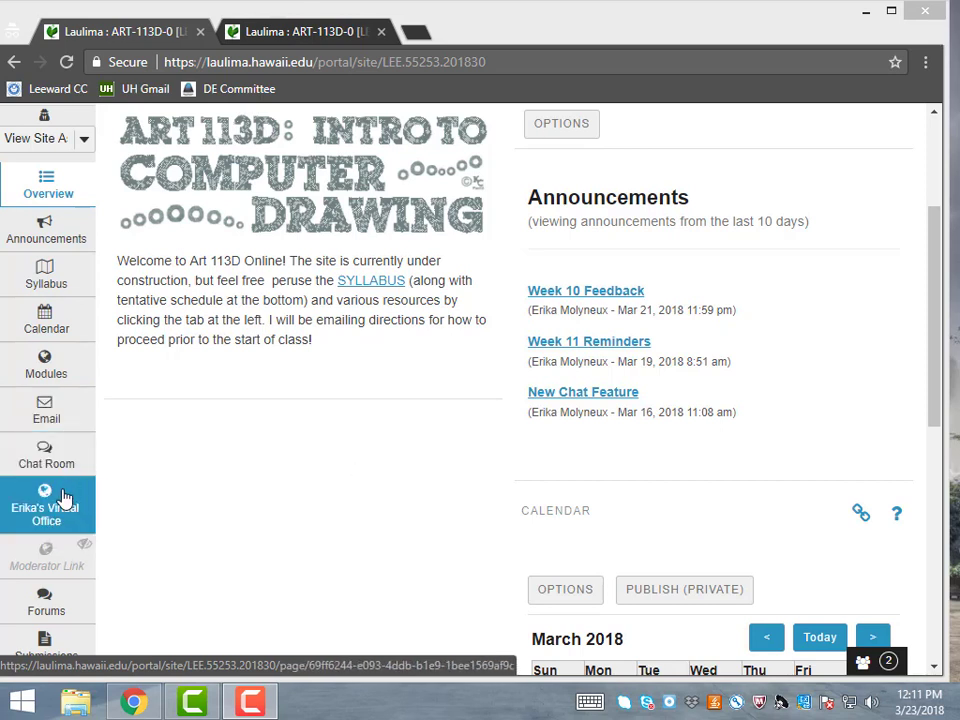
{"action": "mouse_move", "coordinate": [60, 497]}
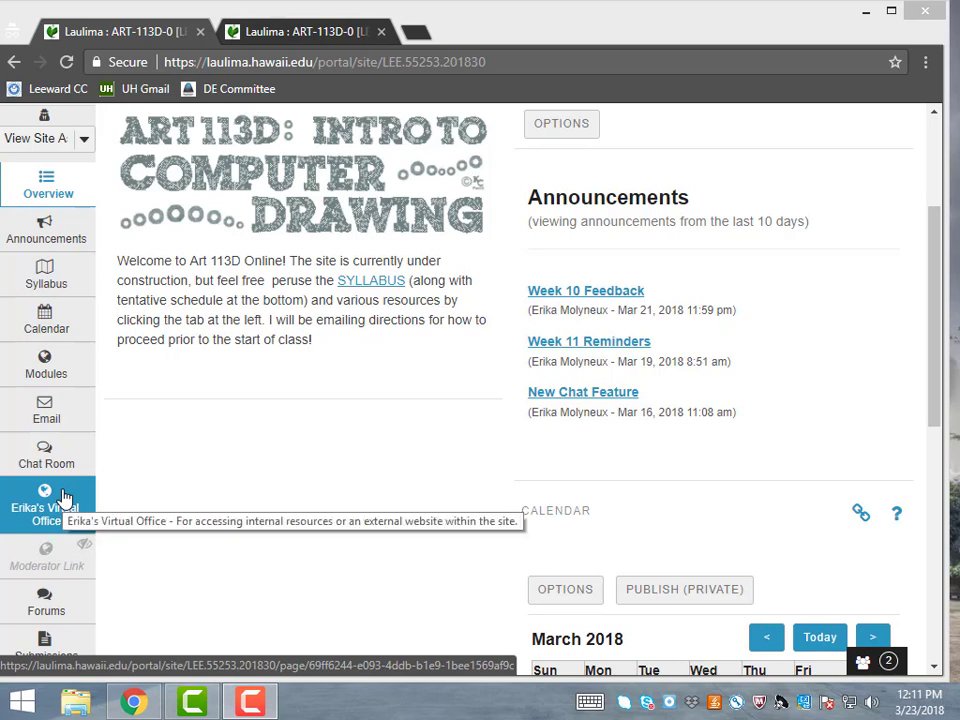
{"action": "mouse_move", "coordinate": [47, 606]}
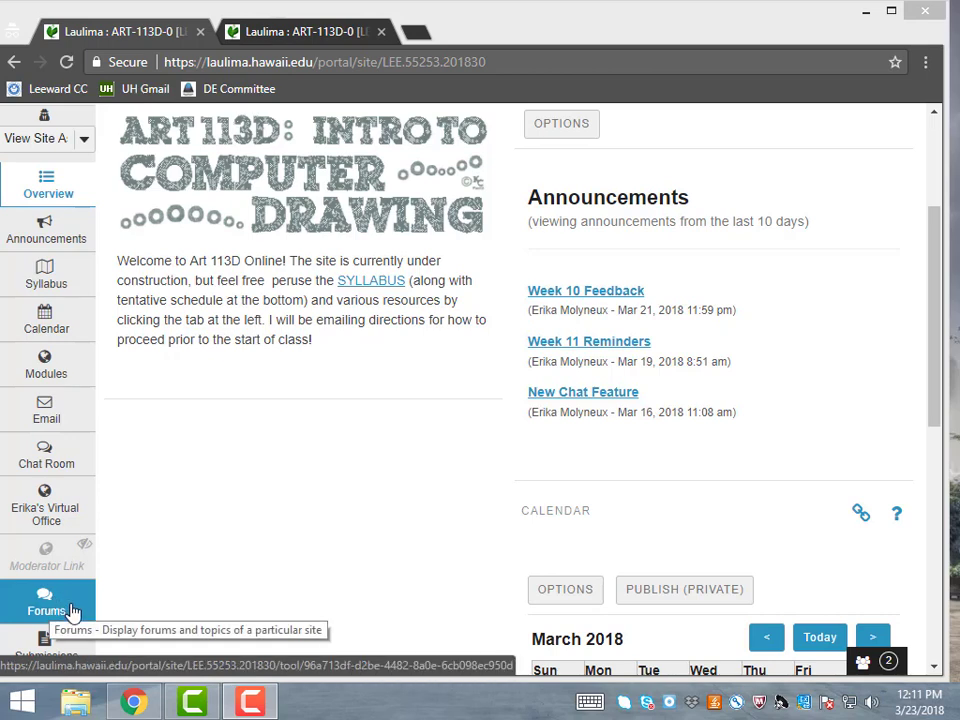
{"action": "mouse_move", "coordinate": [906, 432]}
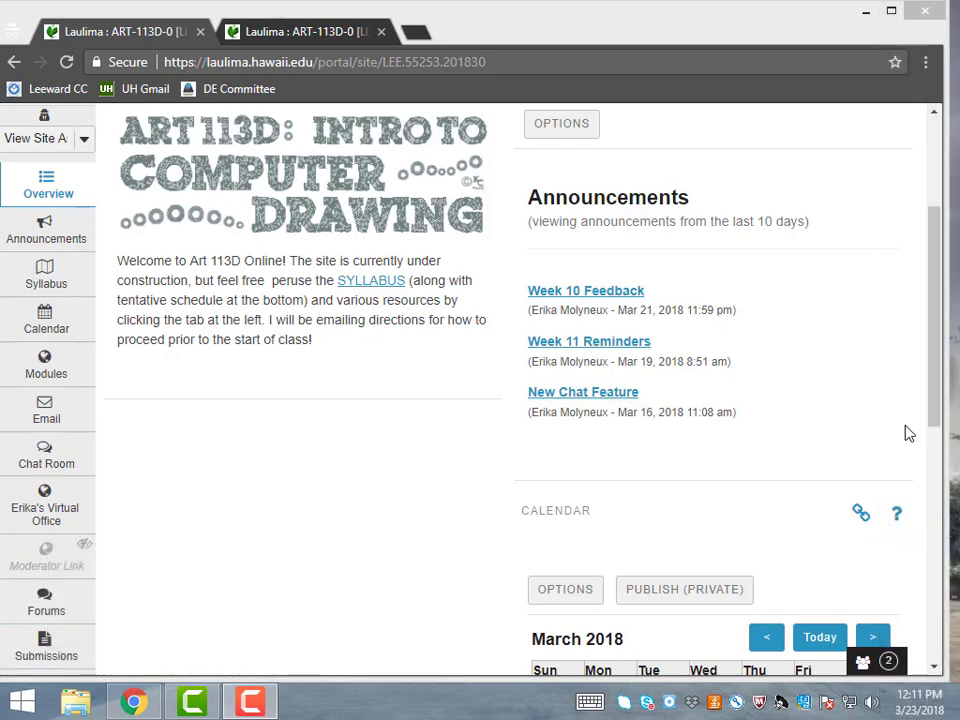
Scroll the course overview page down through the tool menu to the gradebook
{"action": "scroll", "scroll_direction": "down", "scroll_amount": 3}
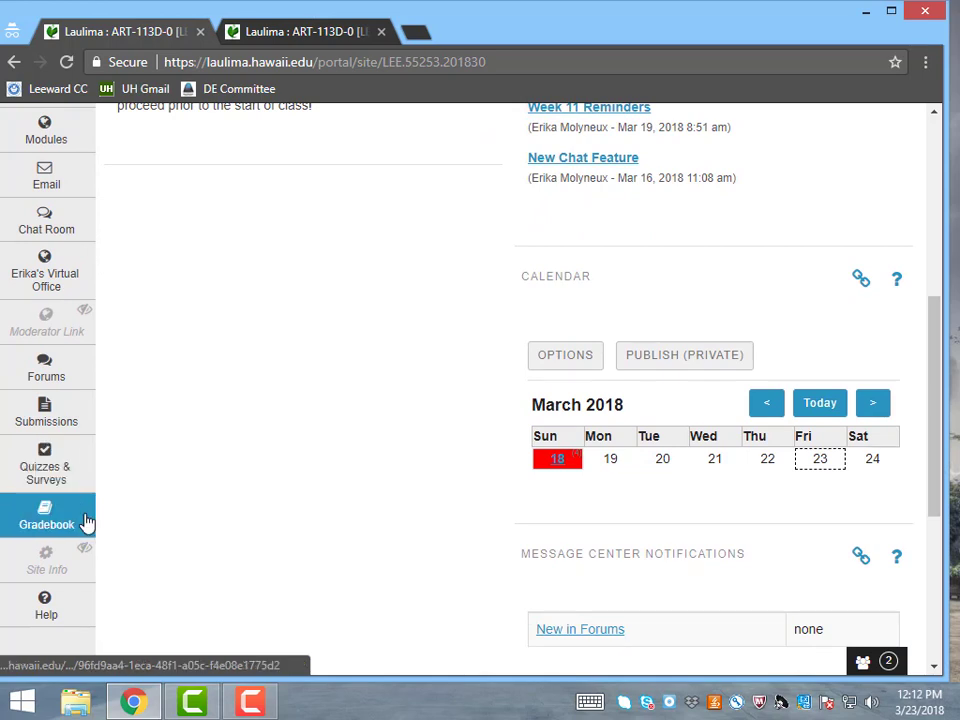
{"action": "mouse_move", "coordinate": [85, 442]}
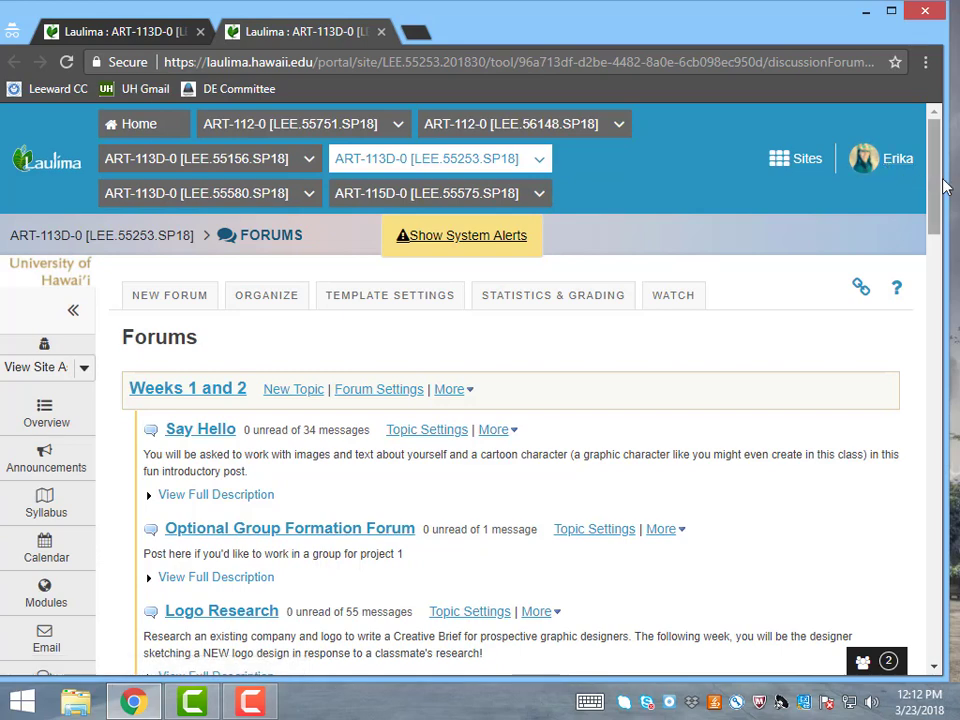
{"action": "scroll", "scroll_direction": "down", "scroll_amount": 3}
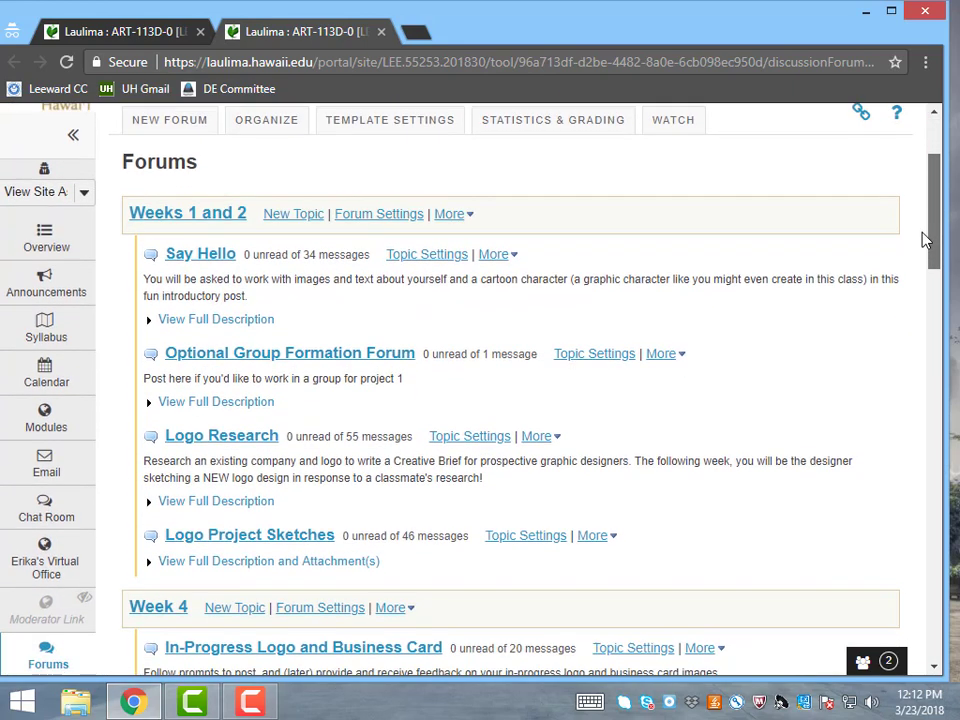
{"action": "mouse_move", "coordinate": [218, 261]}
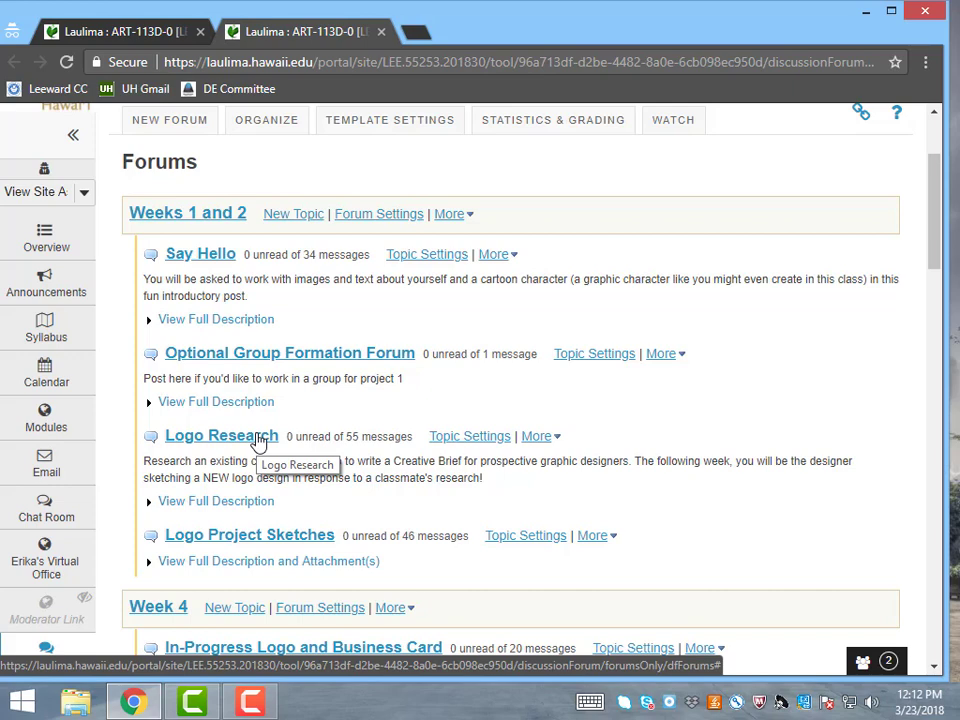
Open the Logo Research topic and read its instructions through the Week 2 feedback questions
{"action": "left_click", "coordinate": [215, 436]}
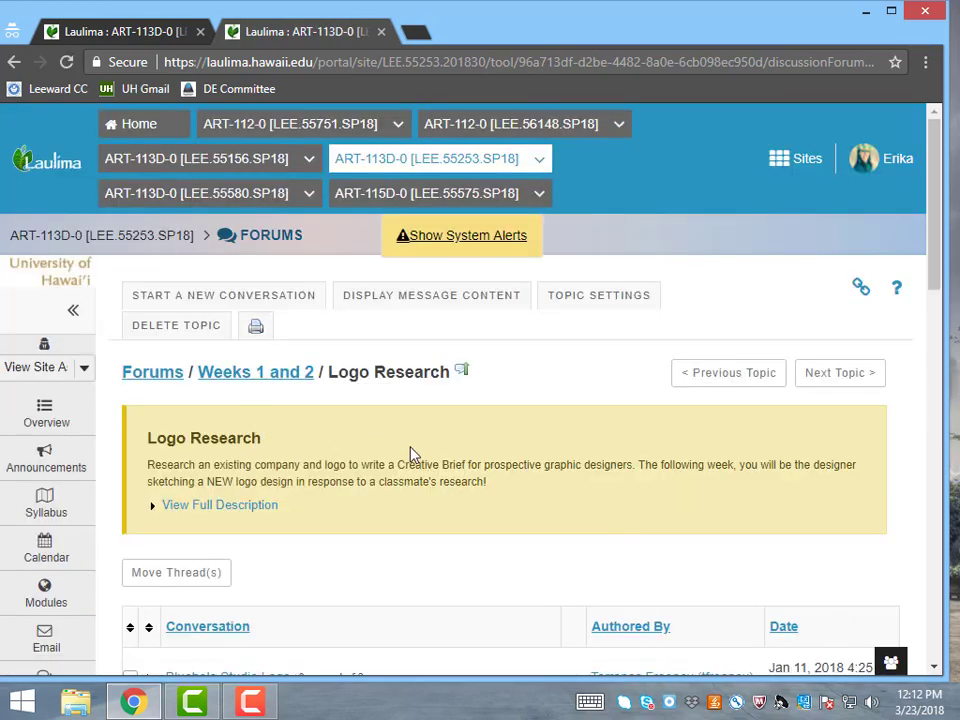
{"action": "scroll", "scroll_direction": "down", "scroll_amount": 3}
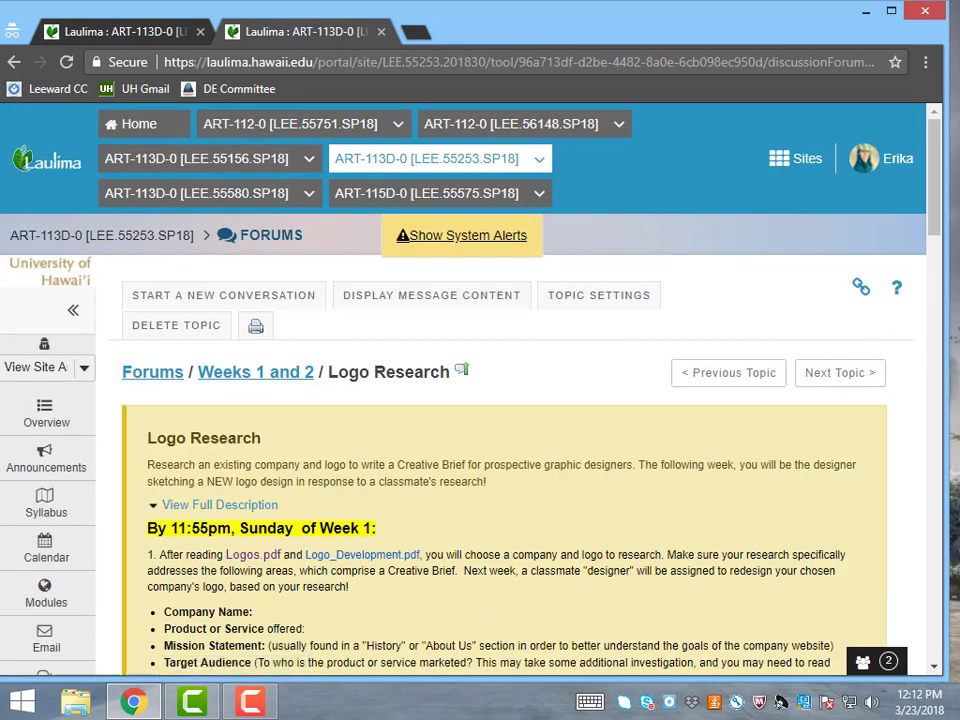
{"action": "scroll", "scroll_direction": "down", "scroll_amount": 3}
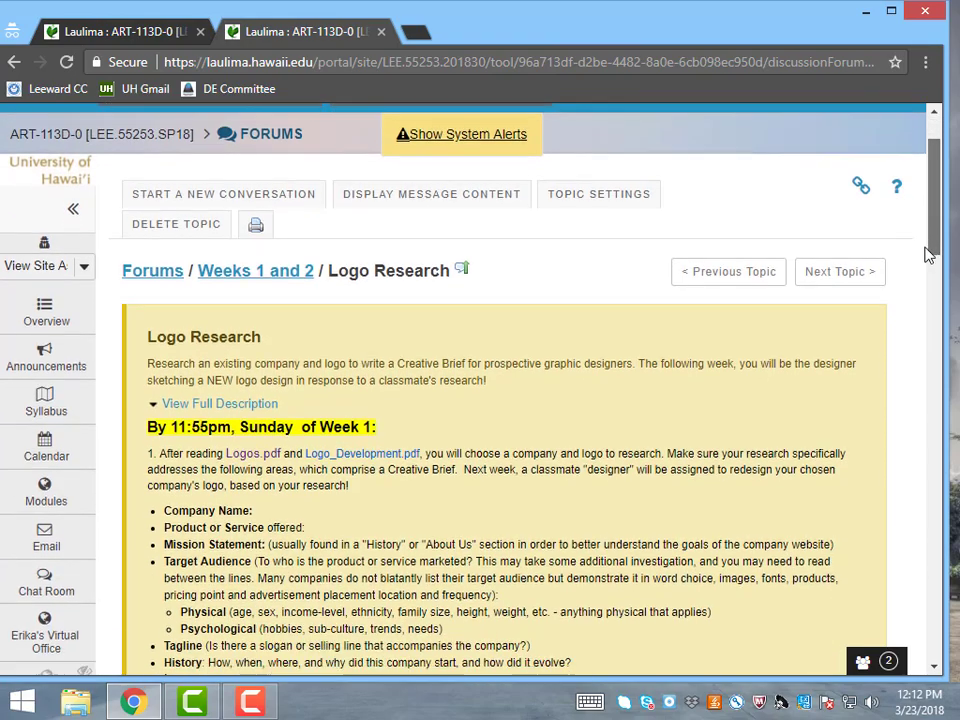
{"action": "scroll", "scroll_direction": "down", "scroll_amount": 3}
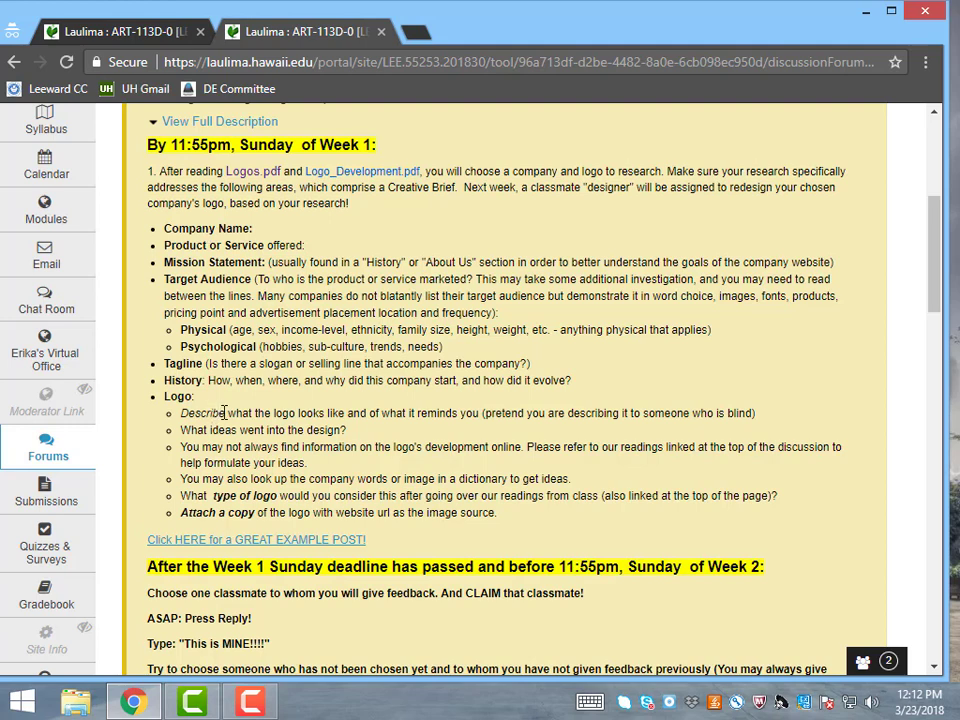
{"action": "mouse_move", "coordinate": [216, 245]}
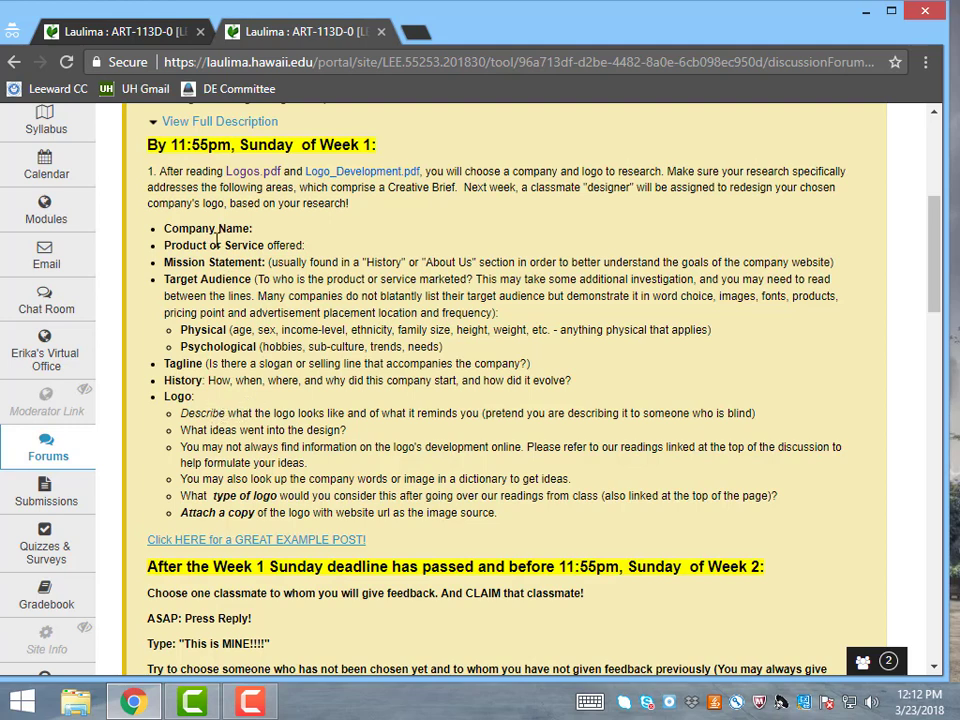
{"action": "mouse_move", "coordinate": [214, 442]}
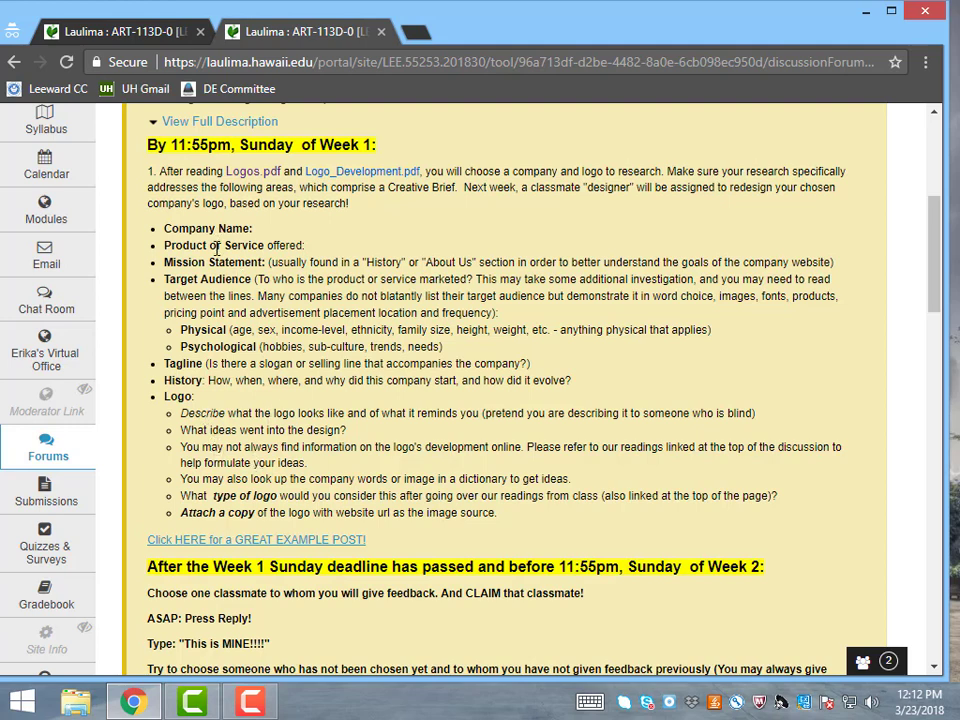
{"action": "mouse_move", "coordinate": [227, 346]}
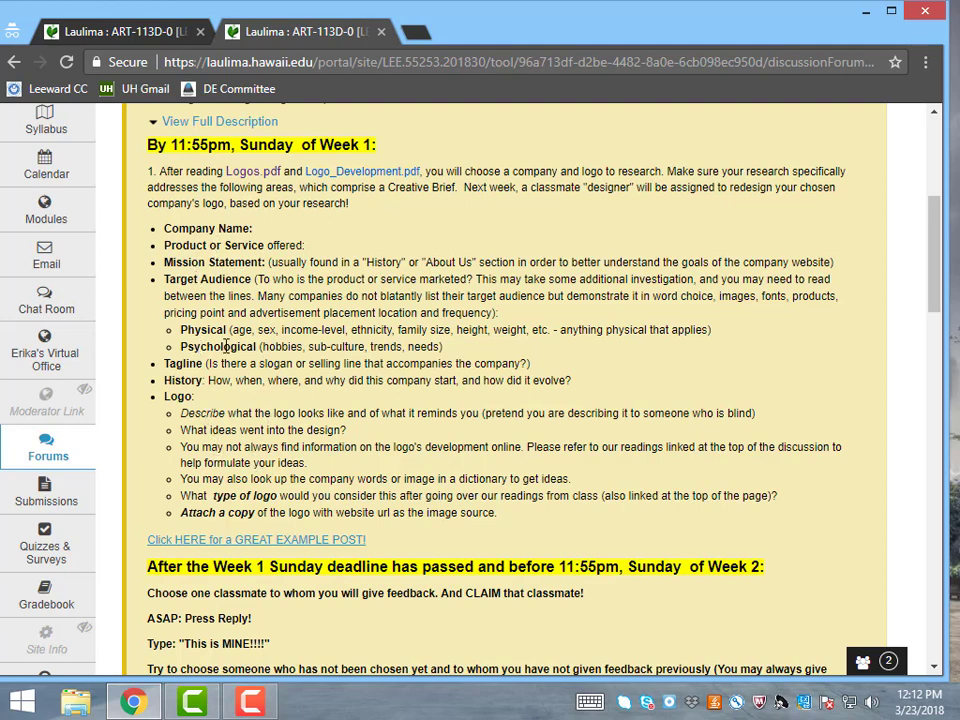
{"action": "mouse_move", "coordinate": [211, 429]}
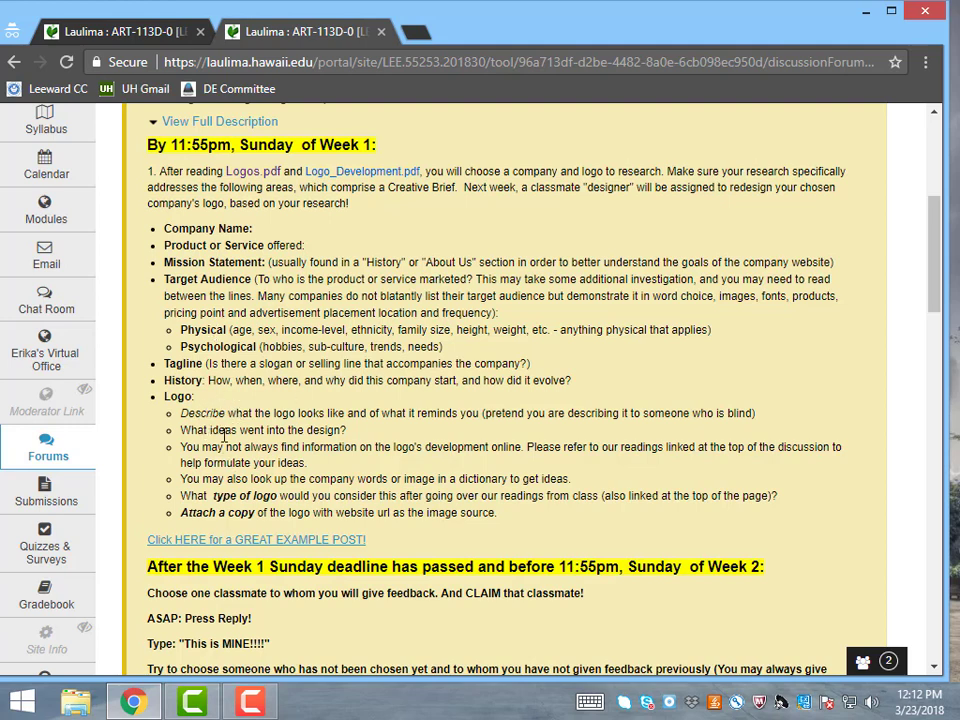
{"action": "scroll", "scroll_direction": "down", "scroll_amount": 3}
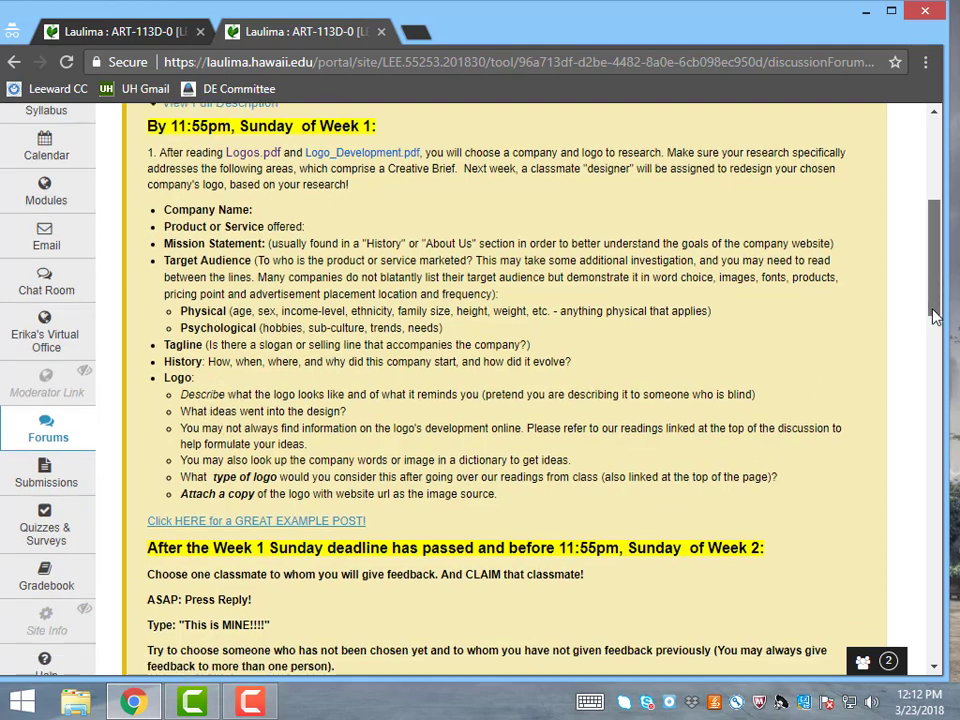
{"action": "scroll", "scroll_direction": "down", "scroll_amount": 3}
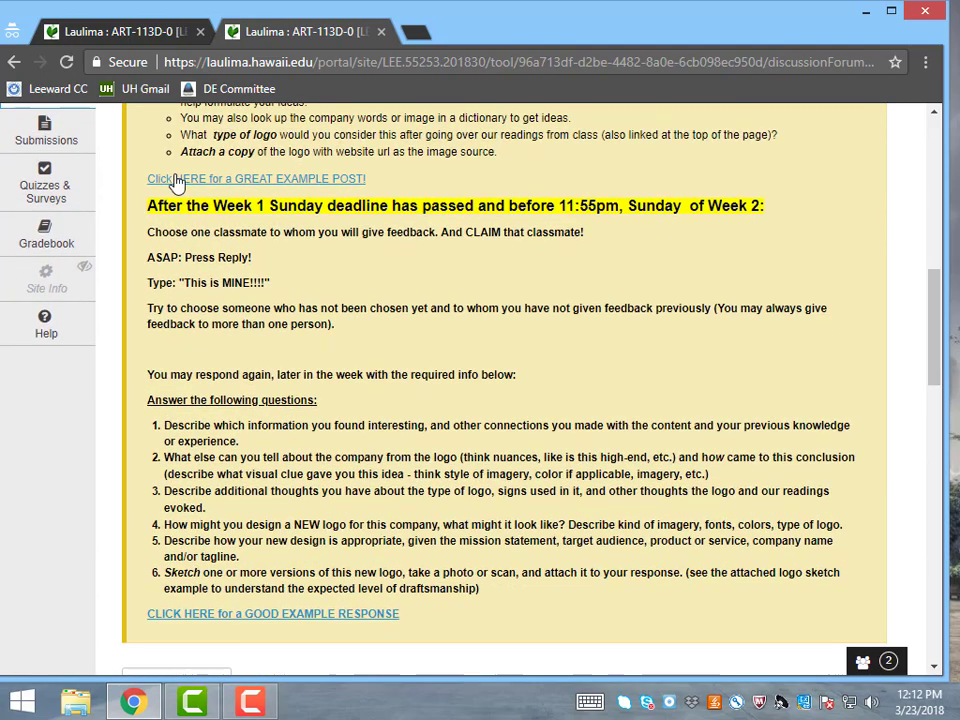
{"action": "mouse_move", "coordinate": [188, 399]}
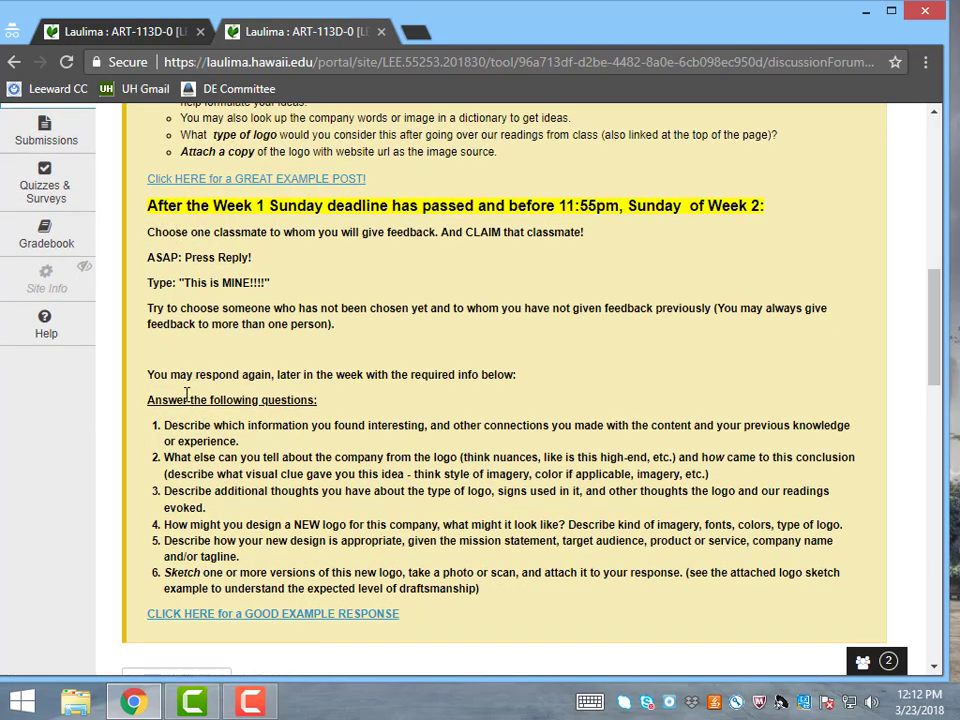
{"action": "mouse_move", "coordinate": [186, 418]}
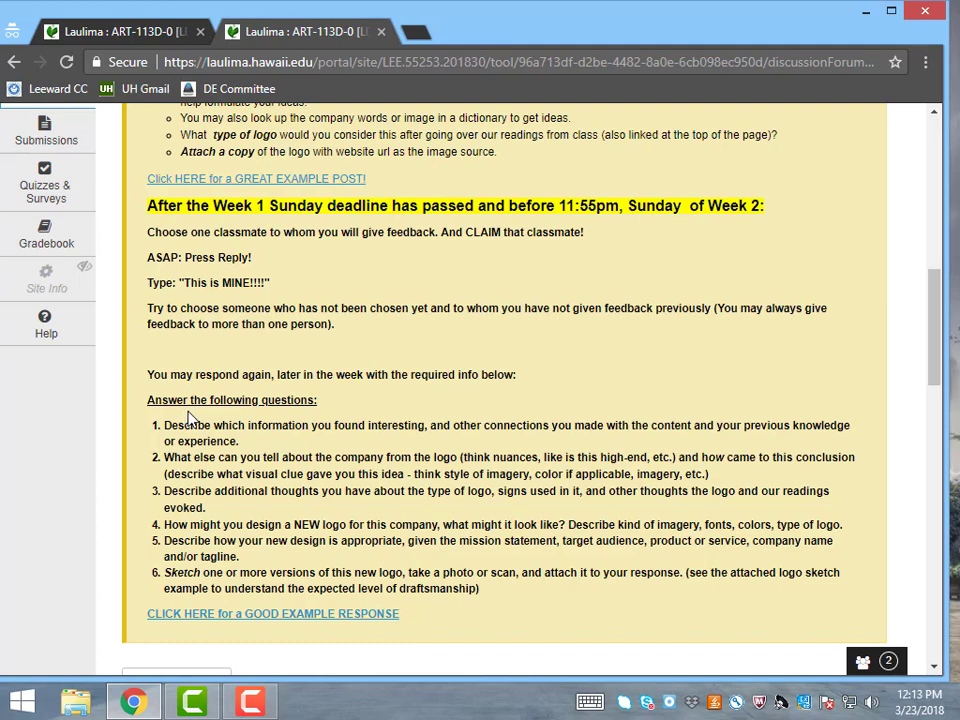
{"action": "mouse_move", "coordinate": [256, 188]}
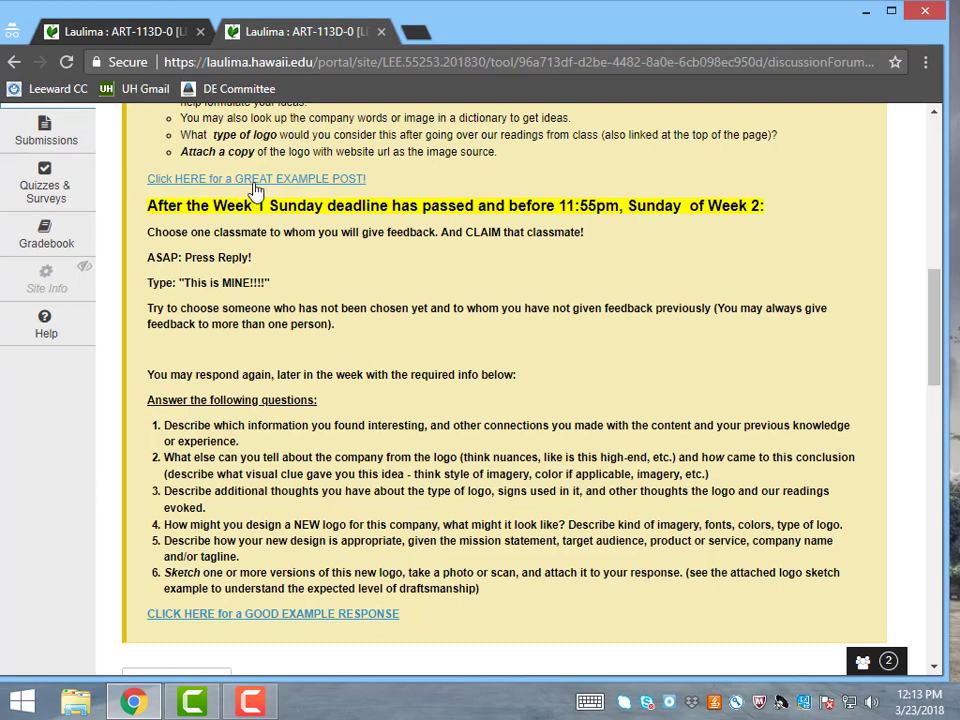
{"action": "mouse_move", "coordinate": [189, 185]}
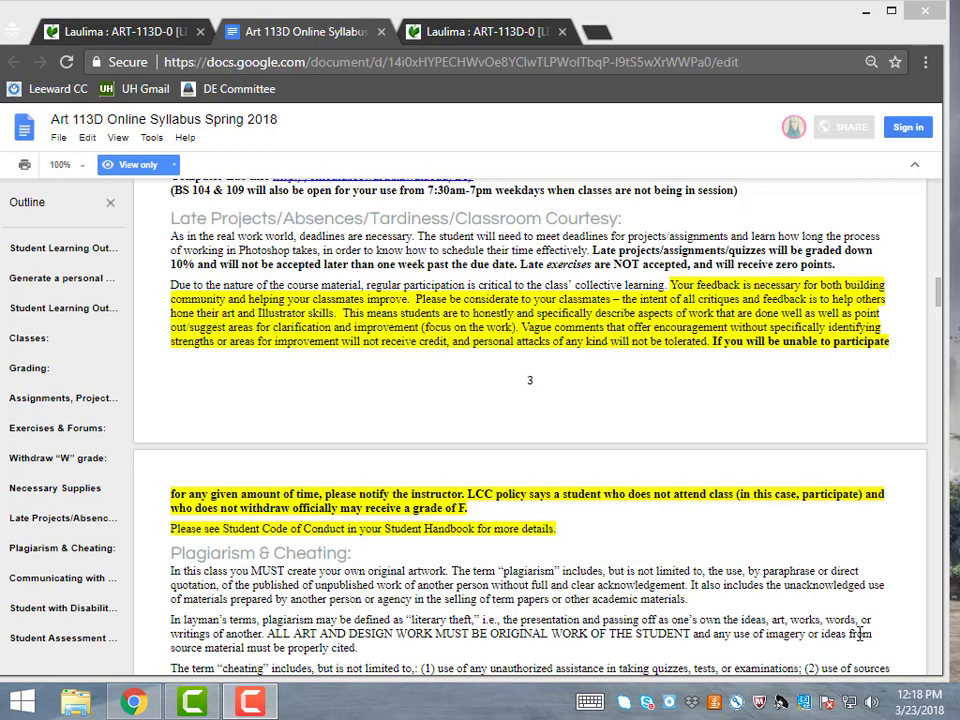
{"action": "mouse_move", "coordinate": [760, 364]}
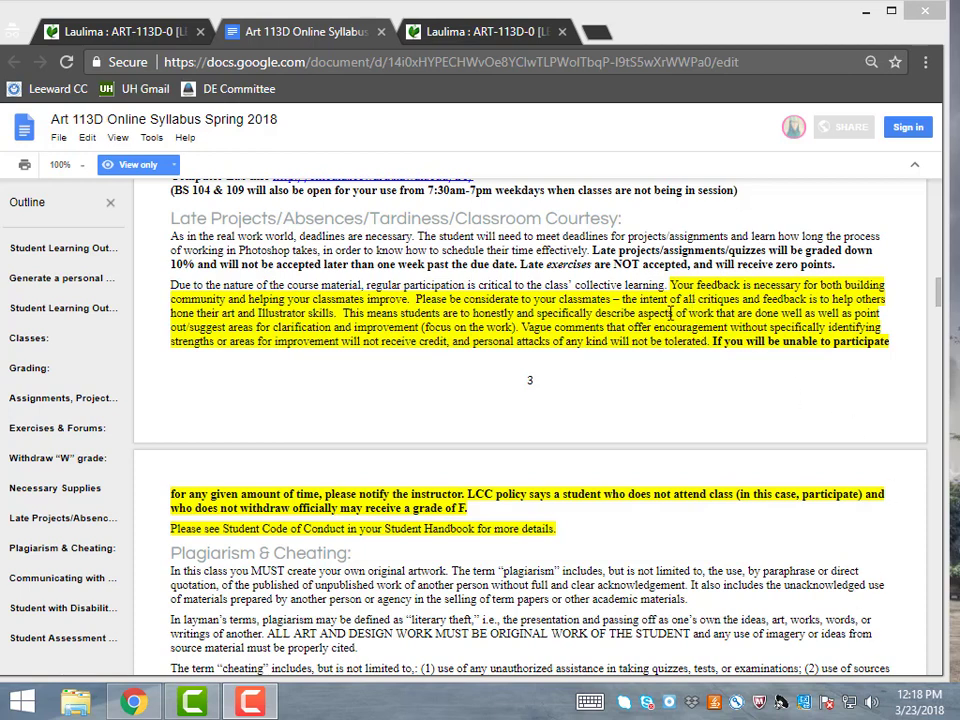
{"action": "mouse_move", "coordinate": [594, 511]}
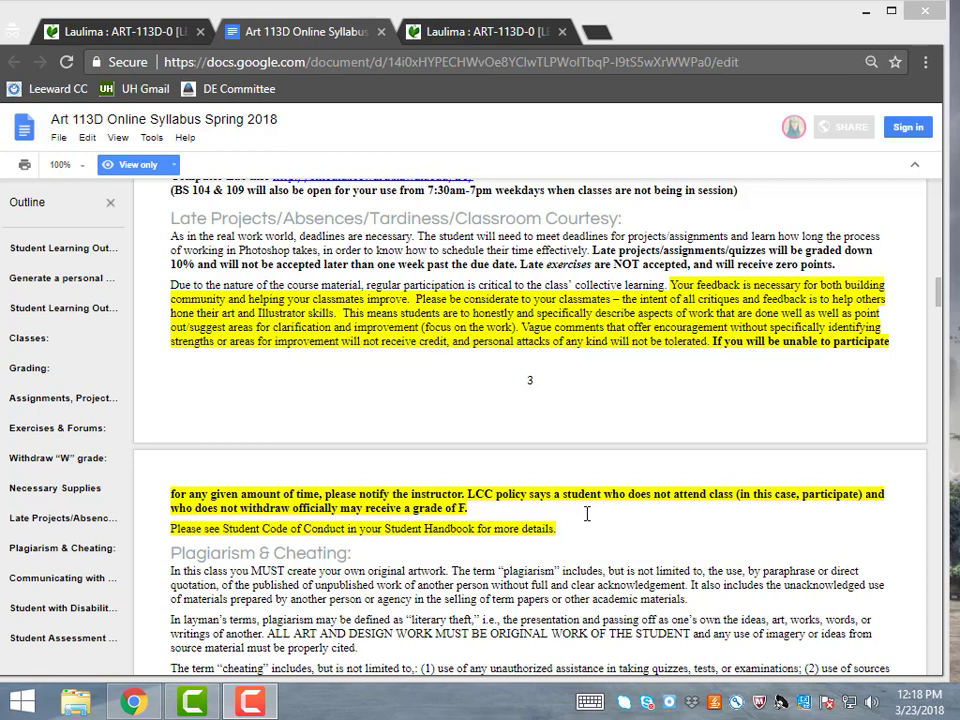
{"action": "mouse_move", "coordinate": [586, 514]}
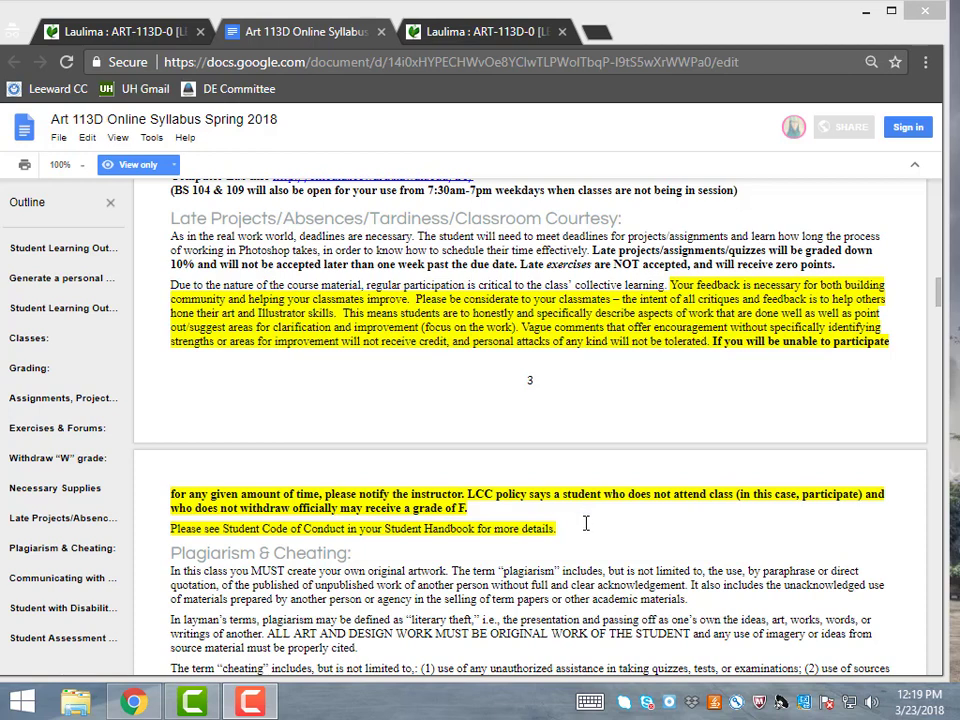
{"action": "mouse_move", "coordinate": [515, 412]}
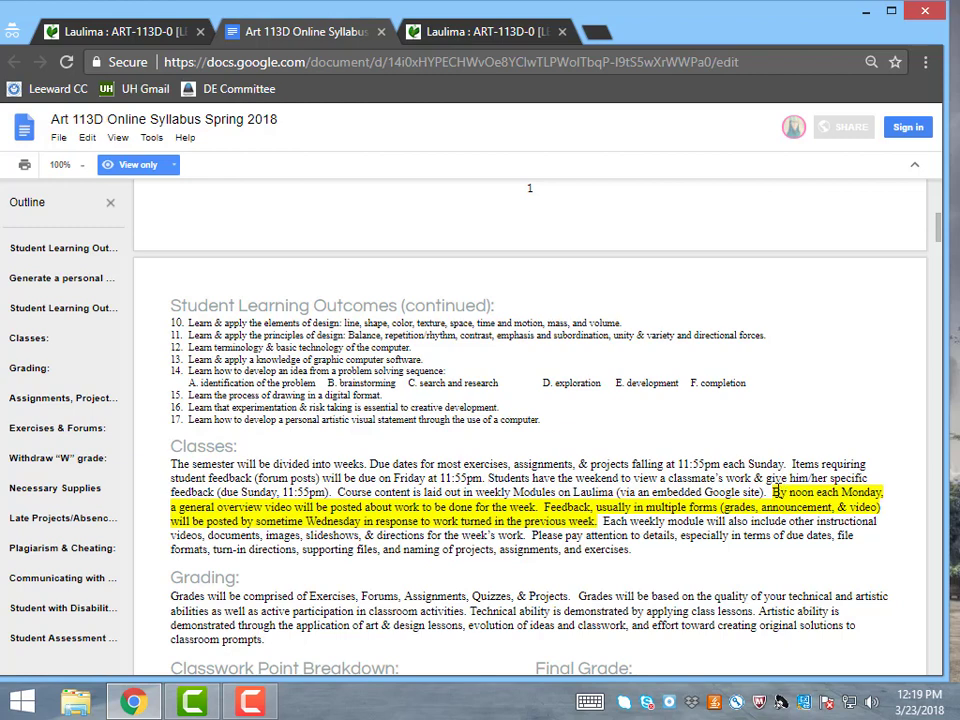
{"action": "mouse_move", "coordinate": [340, 577]}
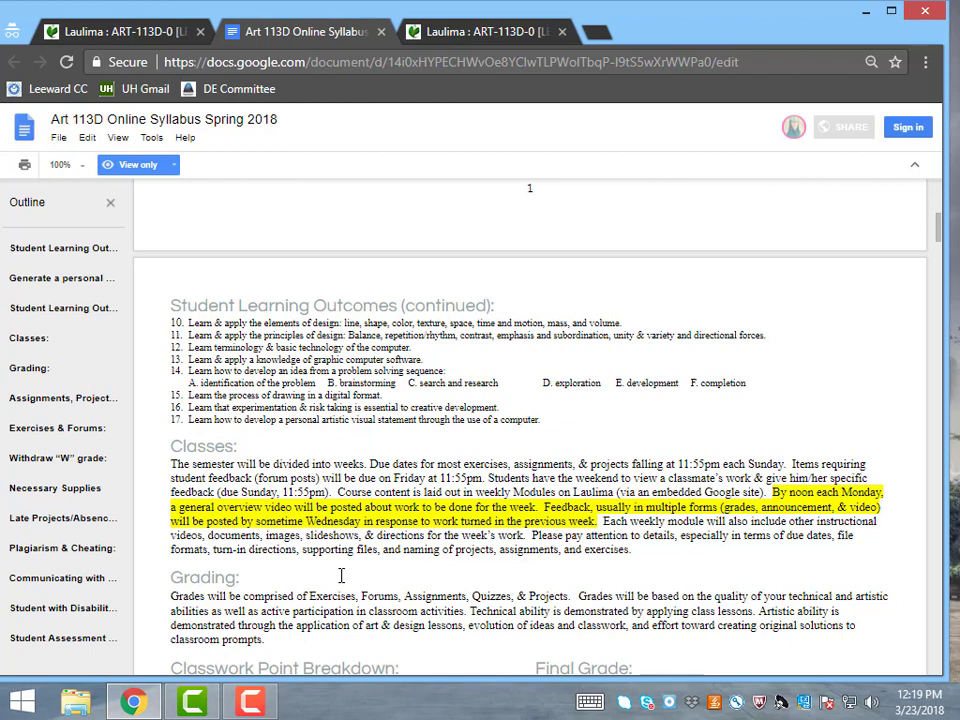
{"action": "mouse_move", "coordinate": [496, 568]}
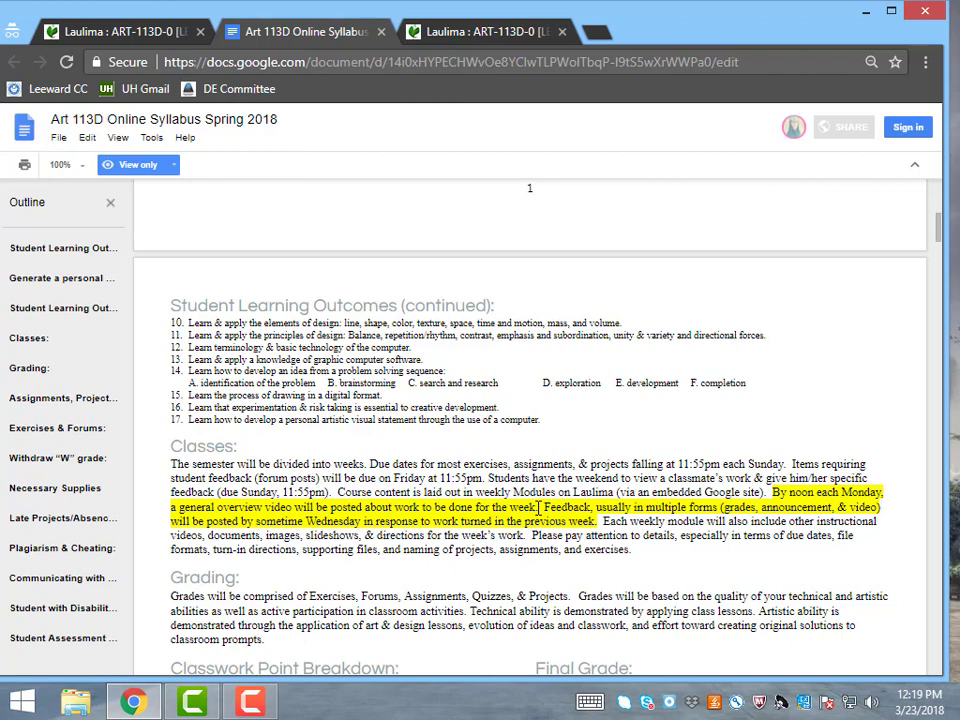
{"action": "mouse_move", "coordinate": [516, 492]}
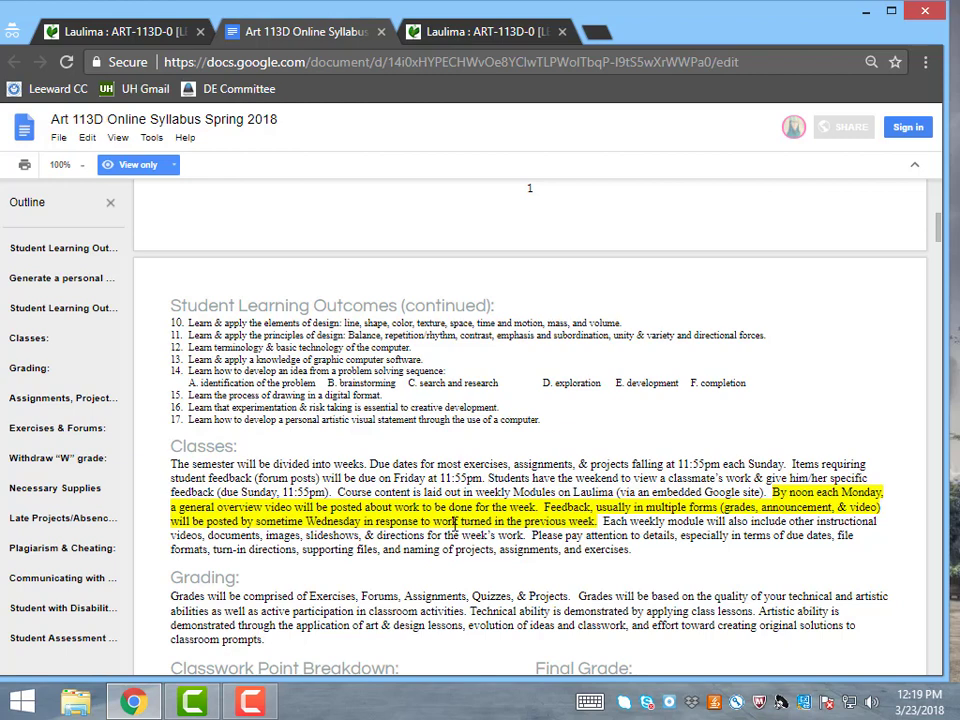
{"action": "mouse_move", "coordinate": [439, 506]}
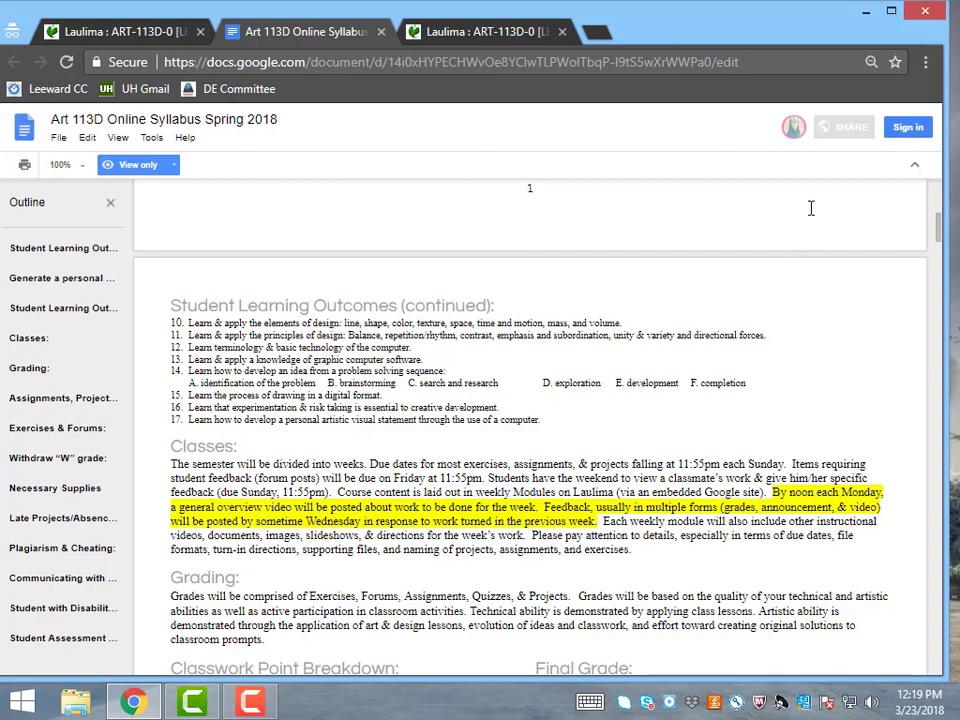
{"action": "mouse_move", "coordinate": [940, 240]}
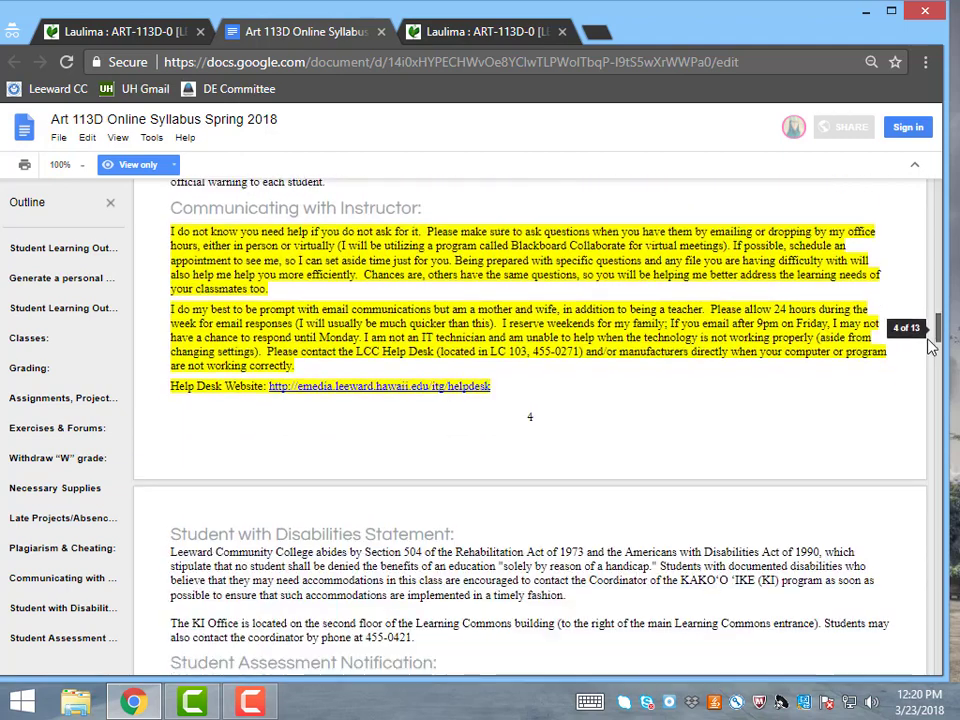
{"action": "mouse_move", "coordinate": [472, 310]}
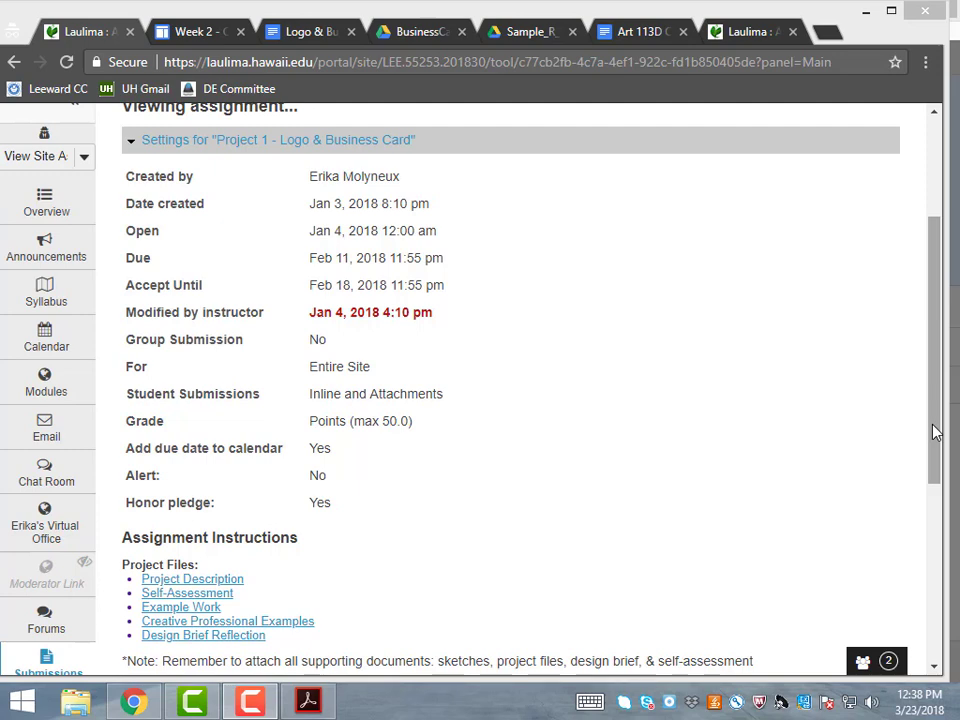
Scroll the Project 1 assignment page to its instructions, Project Files links and submission examples
{"action": "scroll", "scroll_direction": "down", "scroll_amount": 3}
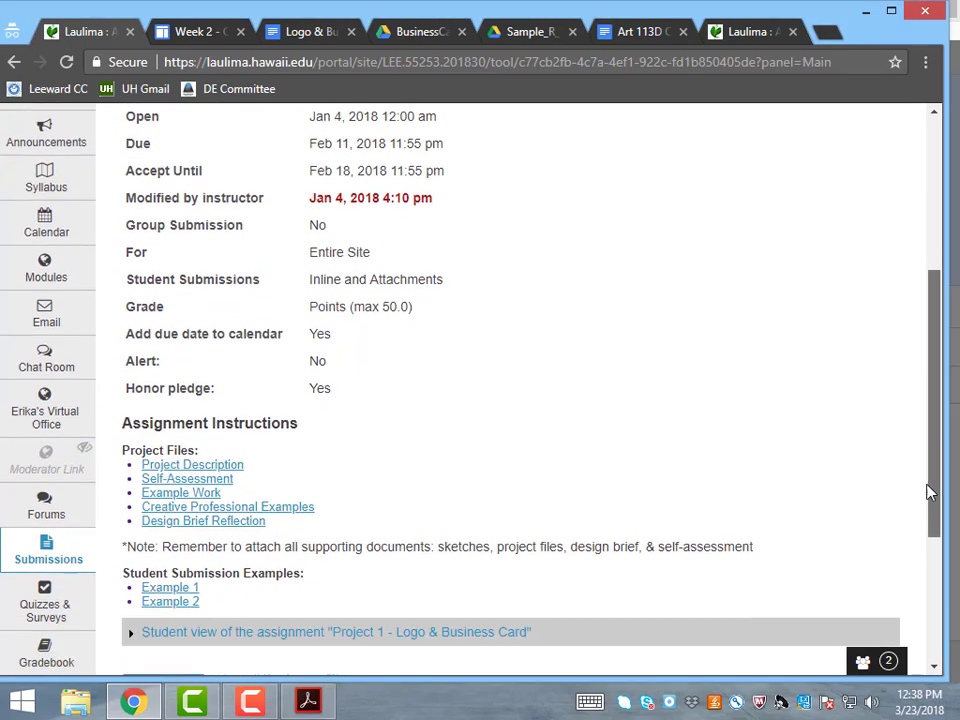
{"action": "scroll", "scroll_direction": "down", "scroll_amount": 3}
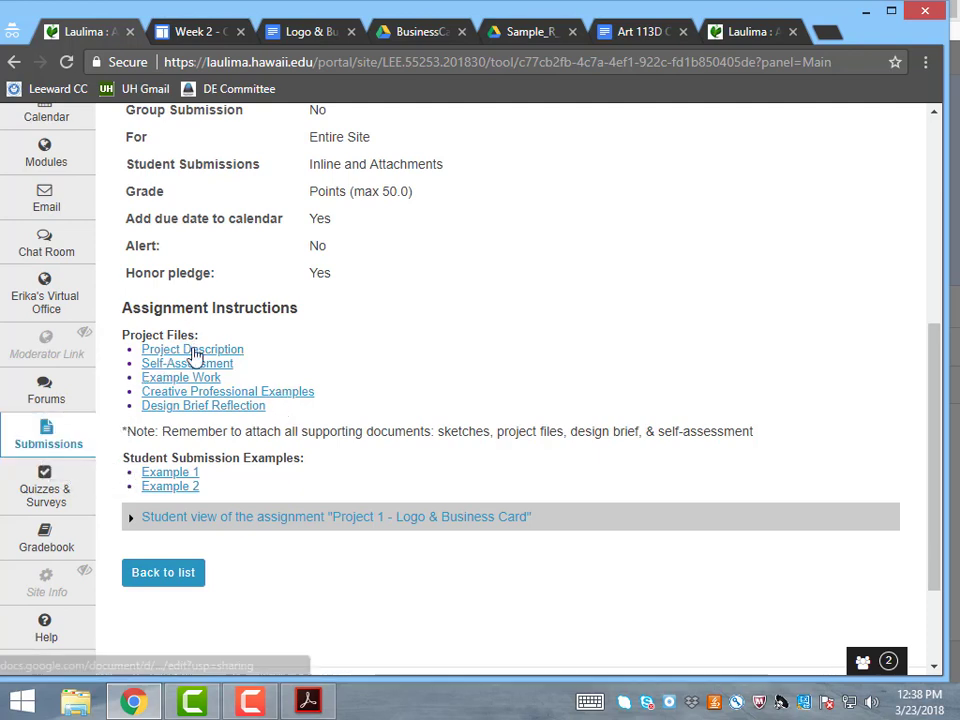
{"action": "mouse_move", "coordinate": [224, 378]}
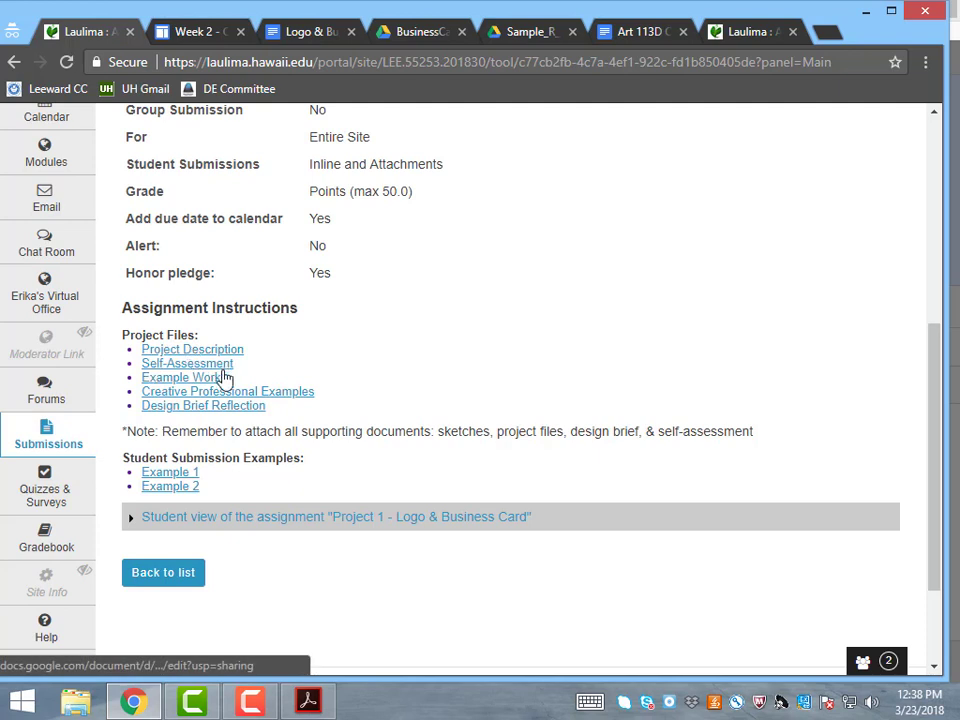
{"action": "mouse_move", "coordinate": [177, 381]}
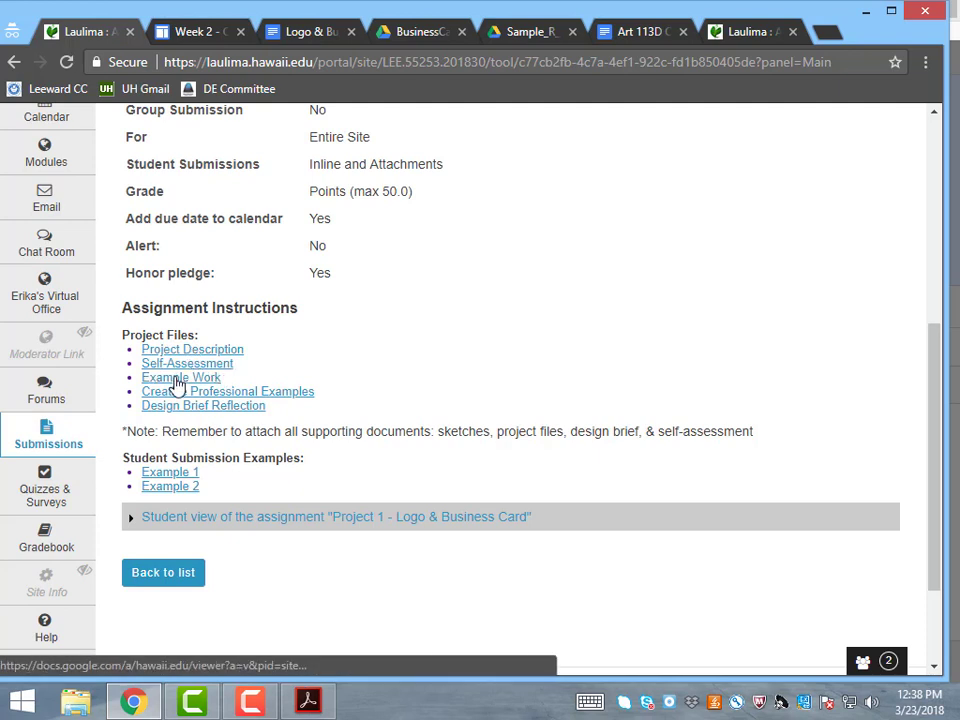
{"action": "mouse_move", "coordinate": [157, 411]}
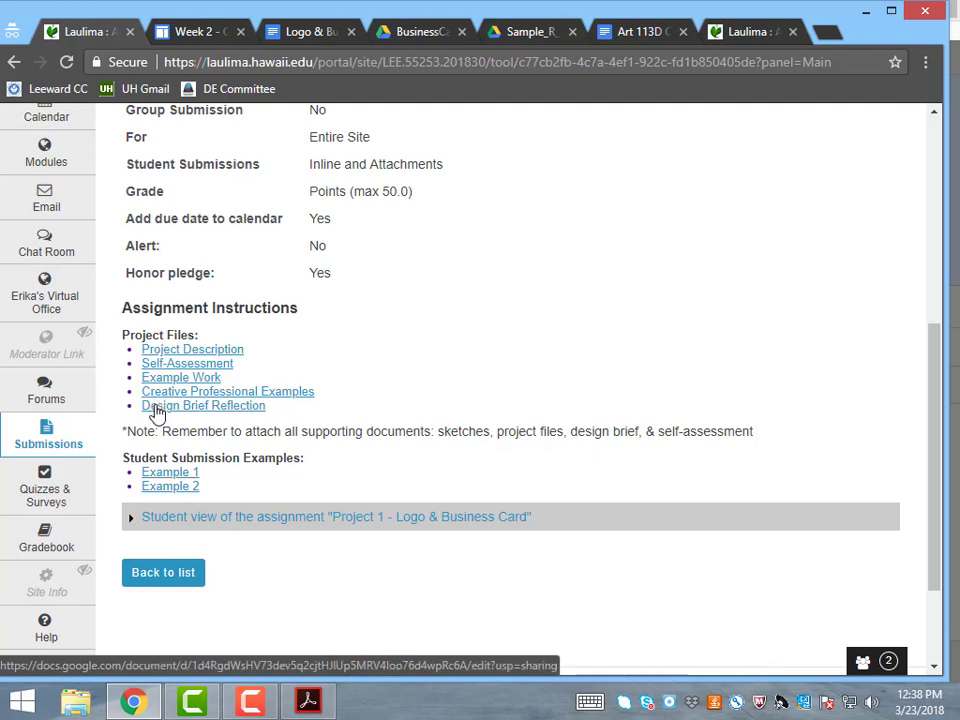
{"action": "mouse_move", "coordinate": [193, 452]}
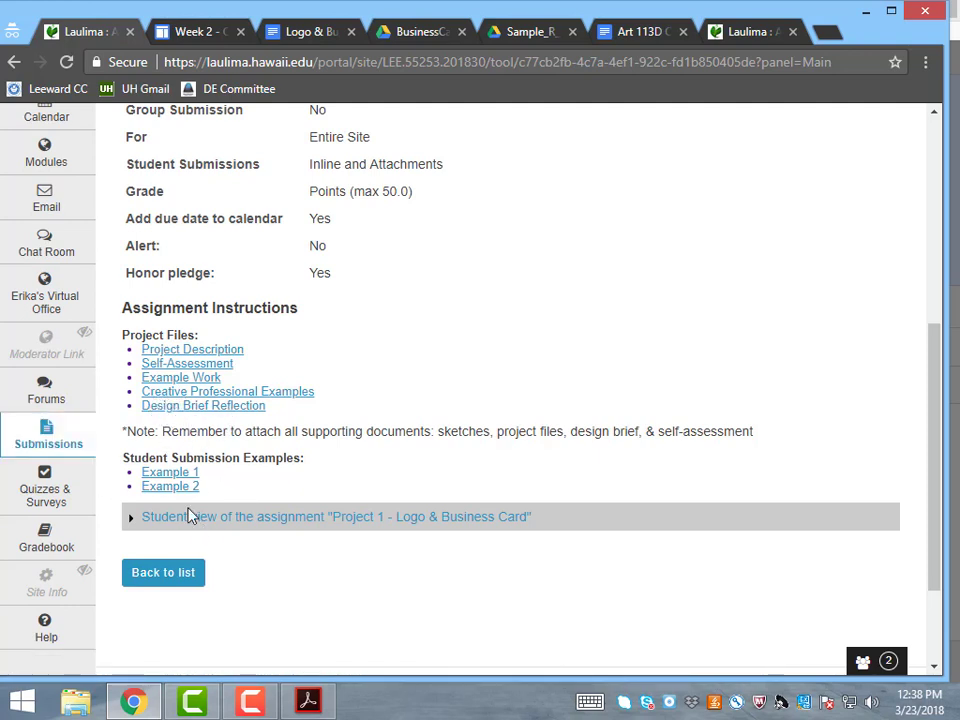
Read through the Logo & Business Card Project document, then go to the Sample_R_LogoProject folder
{"action": "left_click", "coordinate": [320, 33]}
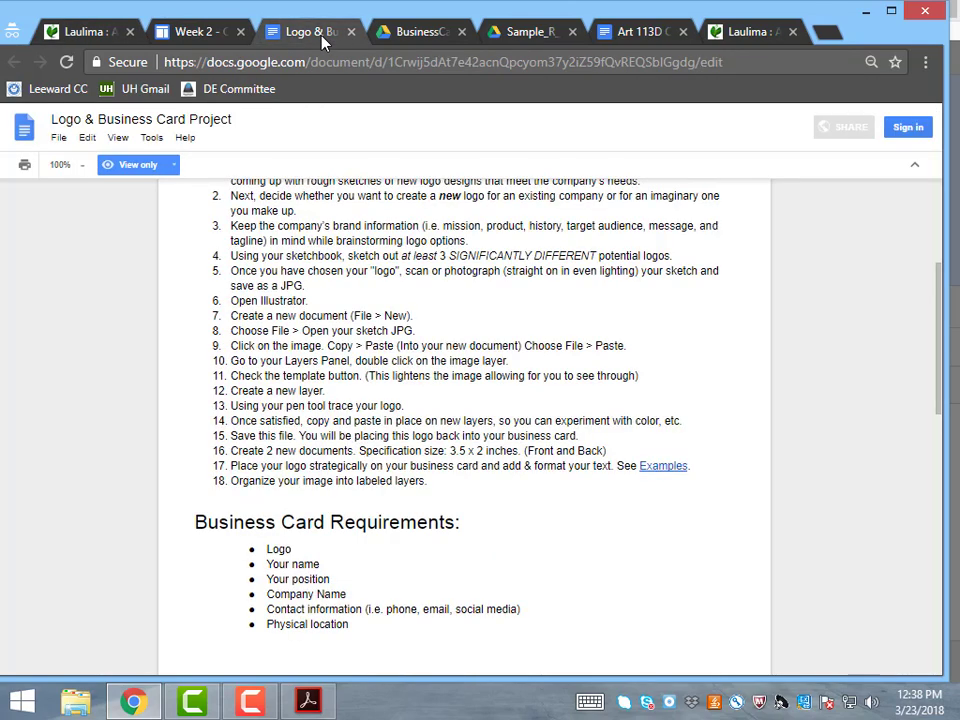
{"action": "mouse_move", "coordinate": [940, 408]}
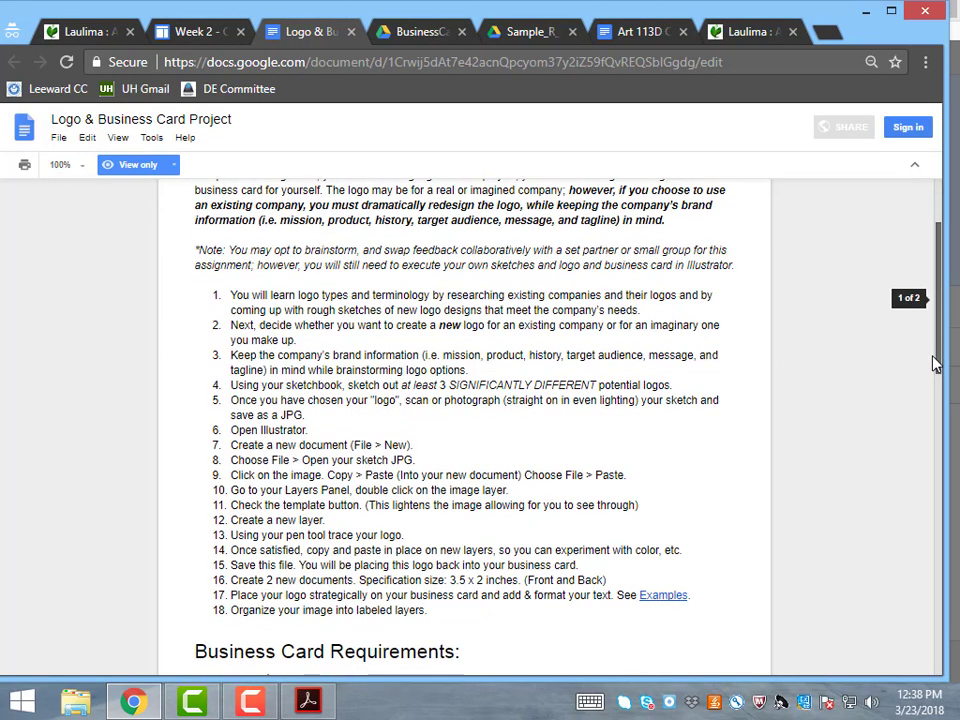
{"action": "scroll", "scroll_direction": "down", "scroll_amount": 3}
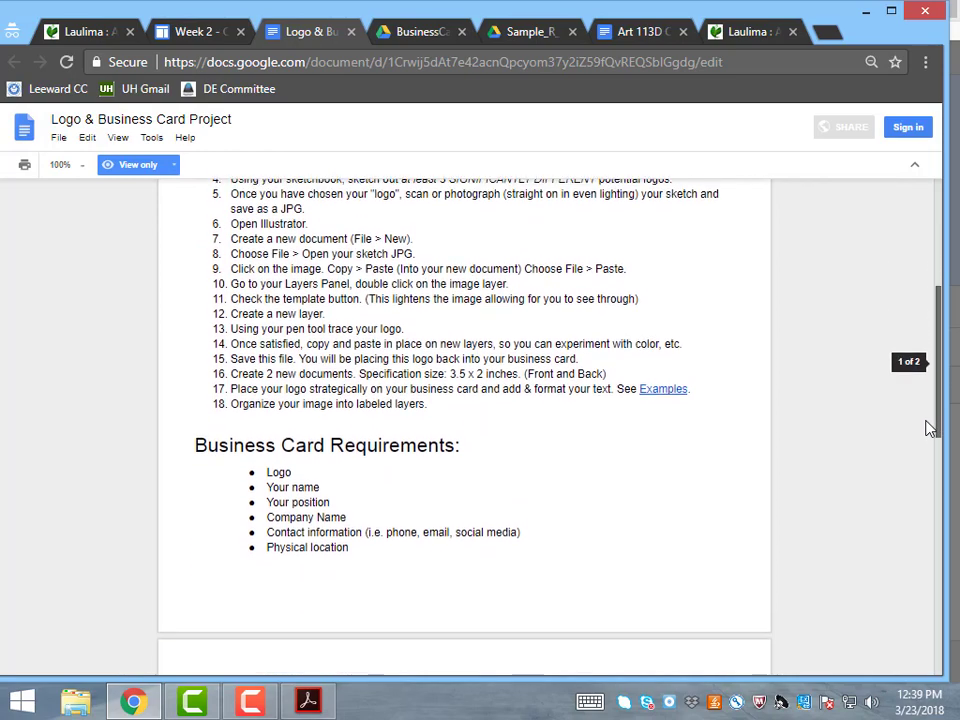
{"action": "scroll", "scroll_direction": "down", "scroll_amount": 3}
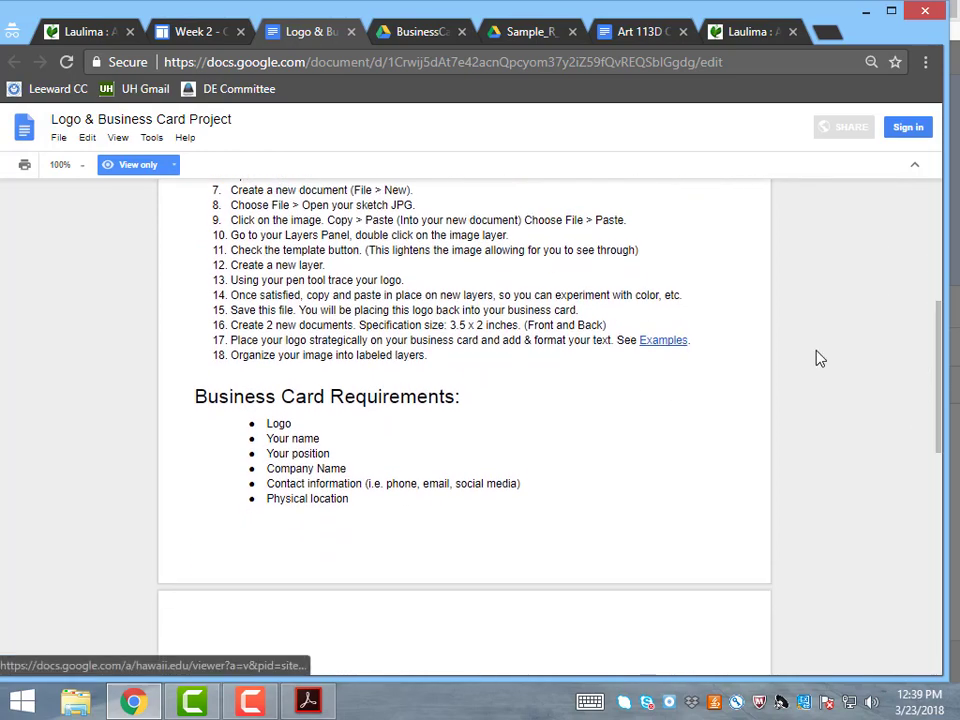
{"action": "scroll", "scroll_direction": "down", "scroll_amount": 3}
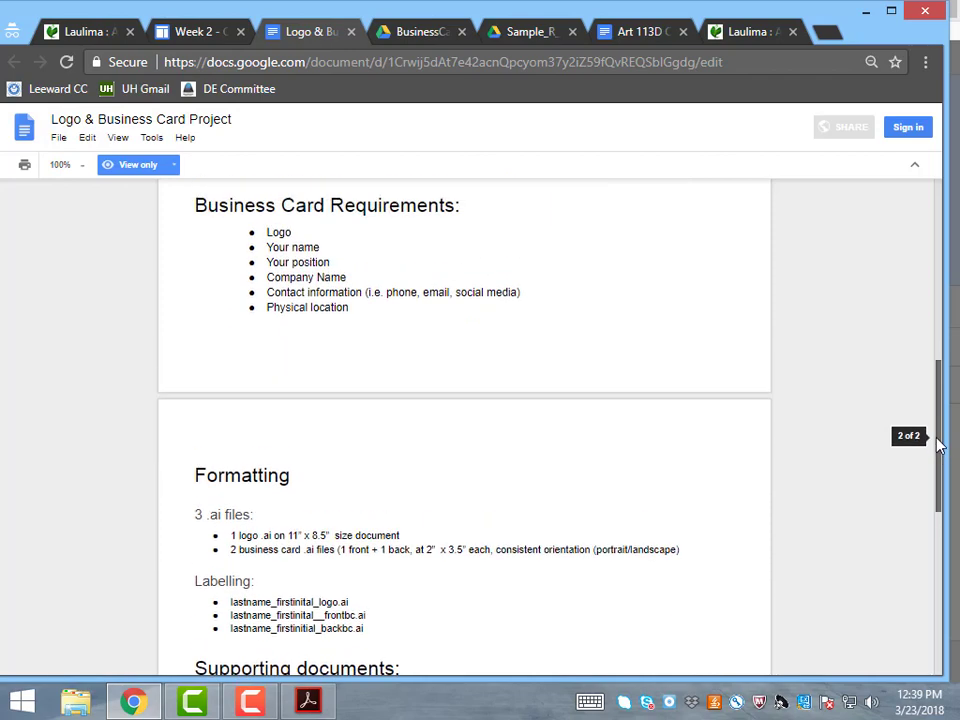
{"action": "mouse_move", "coordinate": [448, 280]}
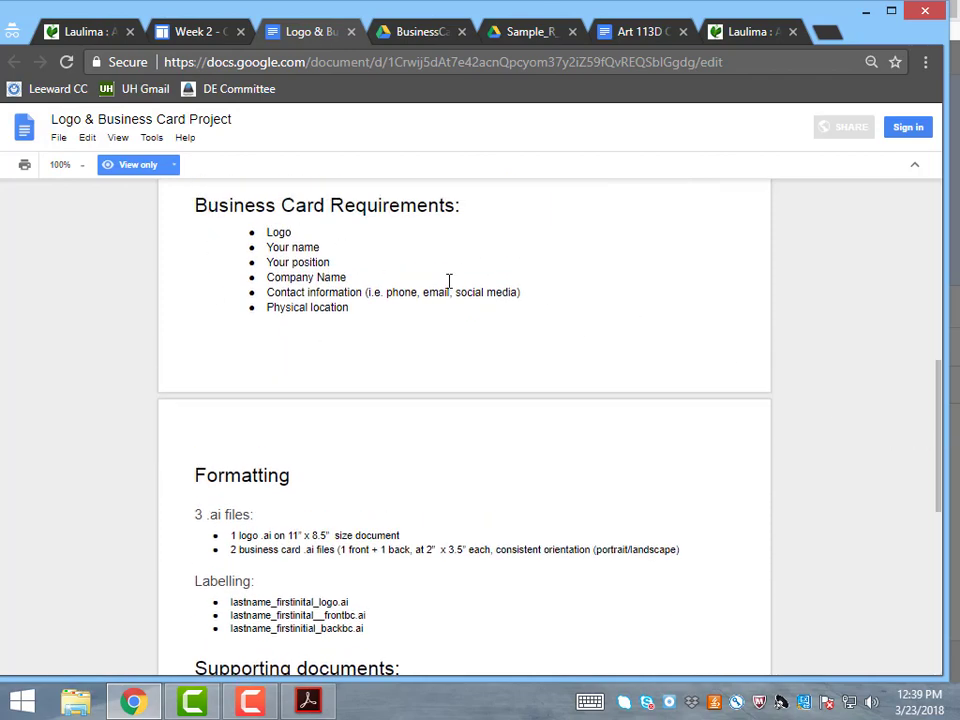
{"action": "mouse_move", "coordinate": [402, 261]}
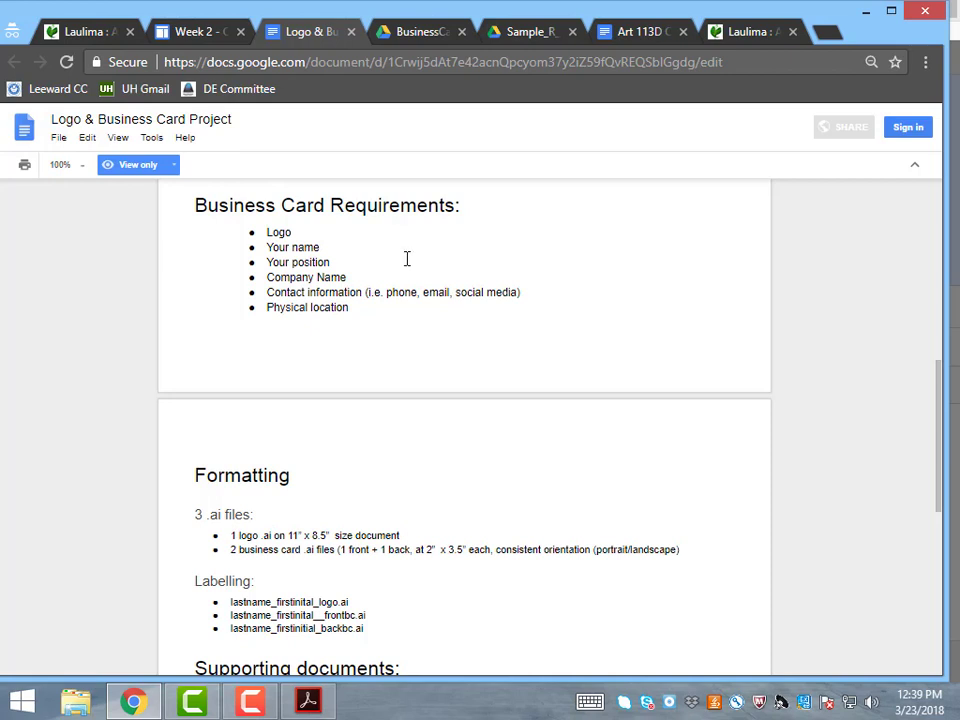
{"action": "mouse_move", "coordinate": [689, 559]}
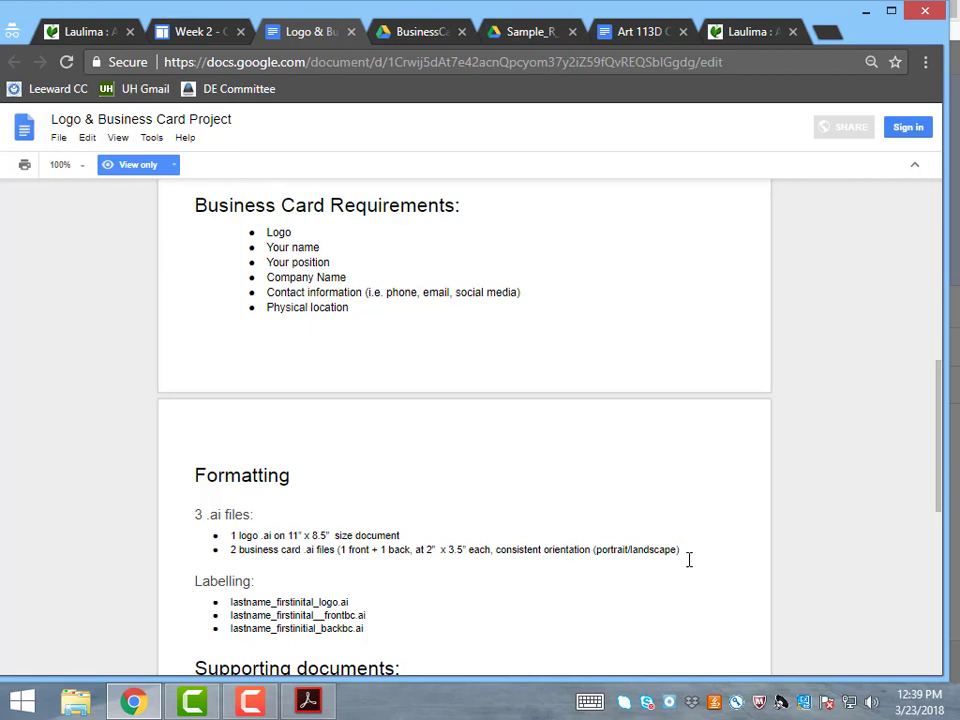
{"action": "scroll", "scroll_direction": "down", "scroll_amount": 3}
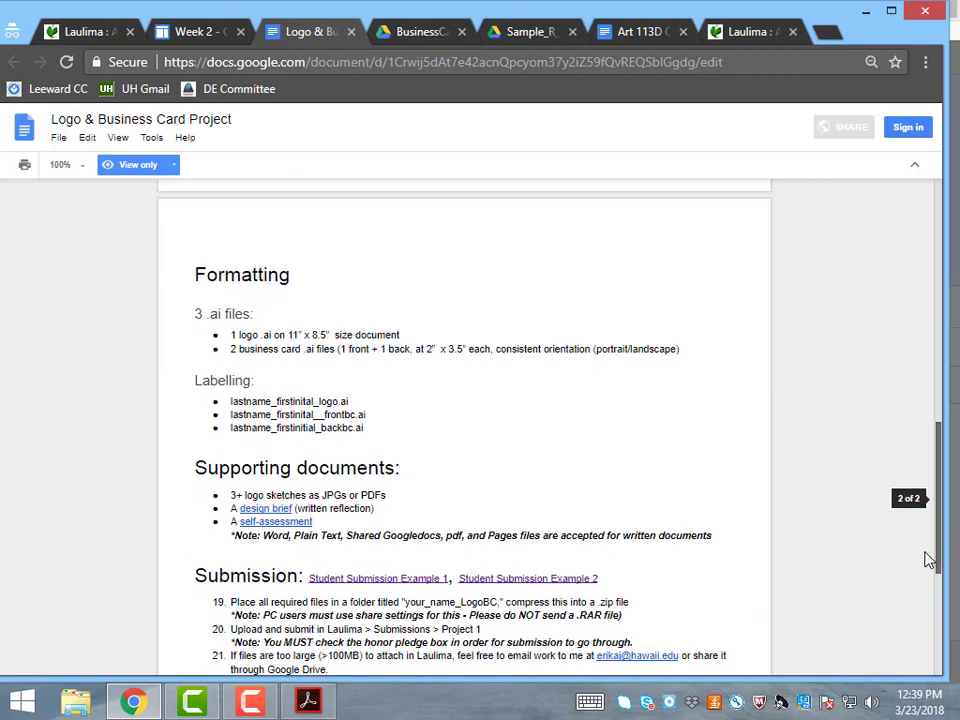
{"action": "scroll", "scroll_direction": "down", "scroll_amount": 3}
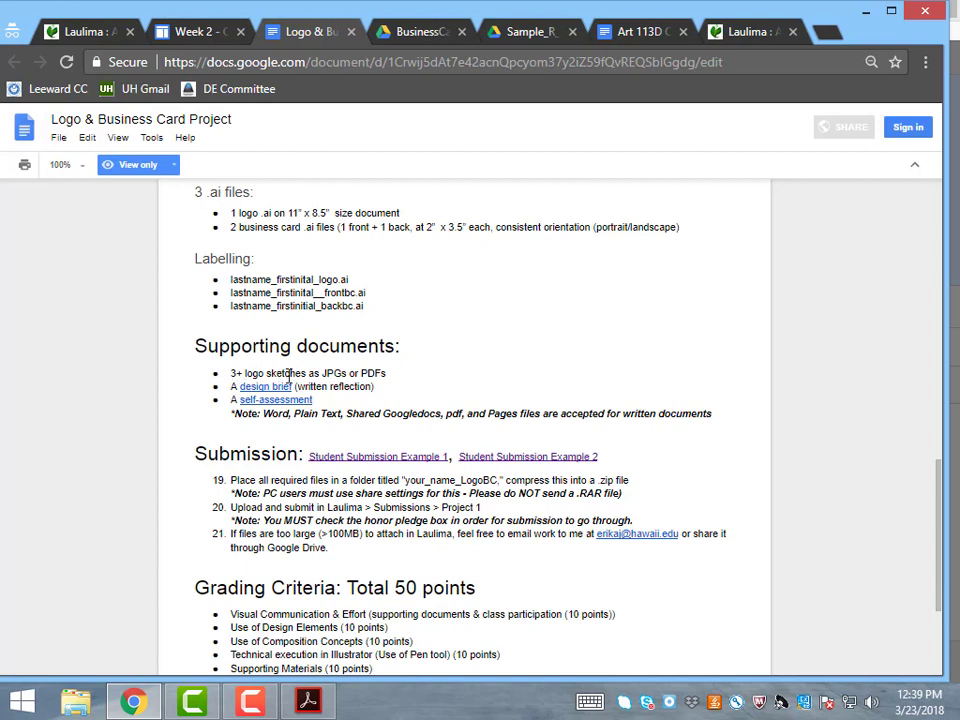
{"action": "mouse_move", "coordinate": [401, 182]}
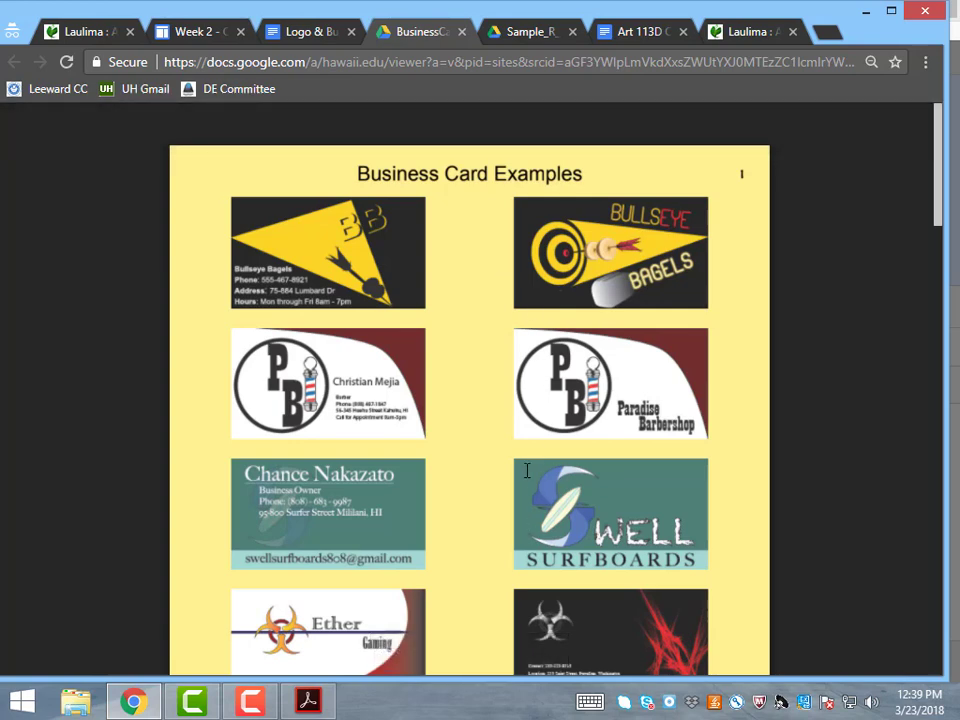
{"action": "left_click", "coordinate": [542, 11]}
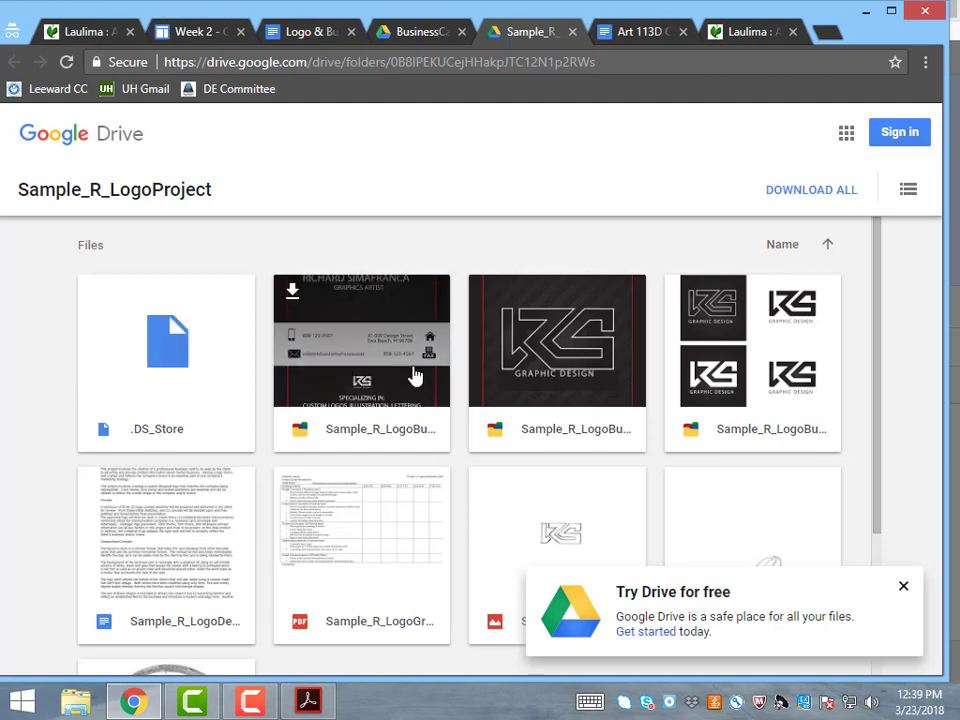
Preview the sample business card back, then bring up BusinessCardExamples.pdf
{"action": "double_click", "coordinate": [362, 340]}
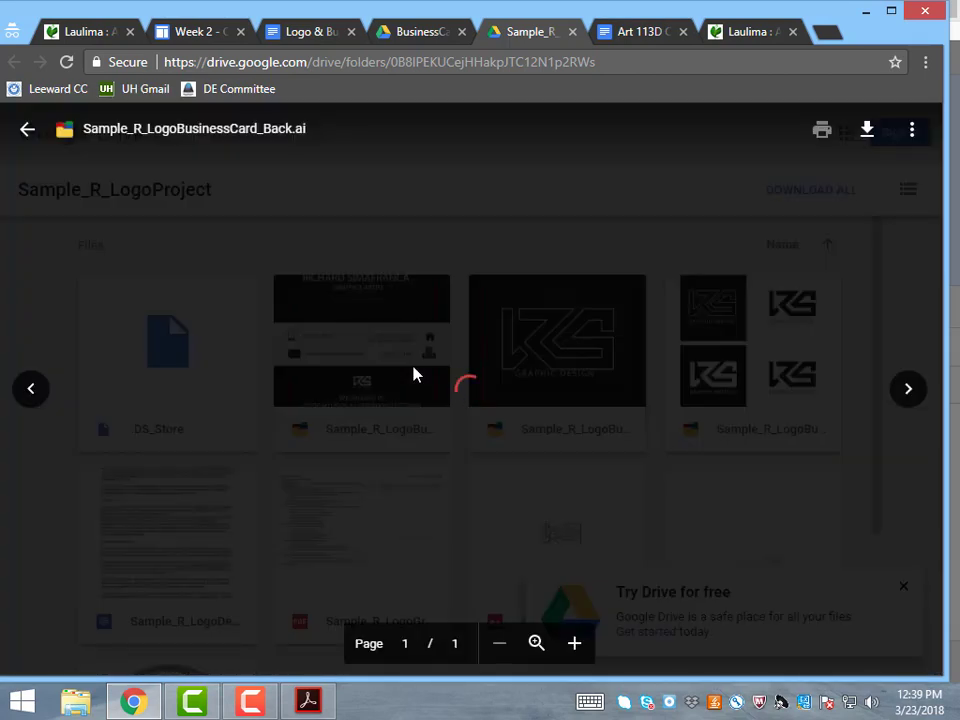
{"action": "left_click", "coordinate": [557, 340]}
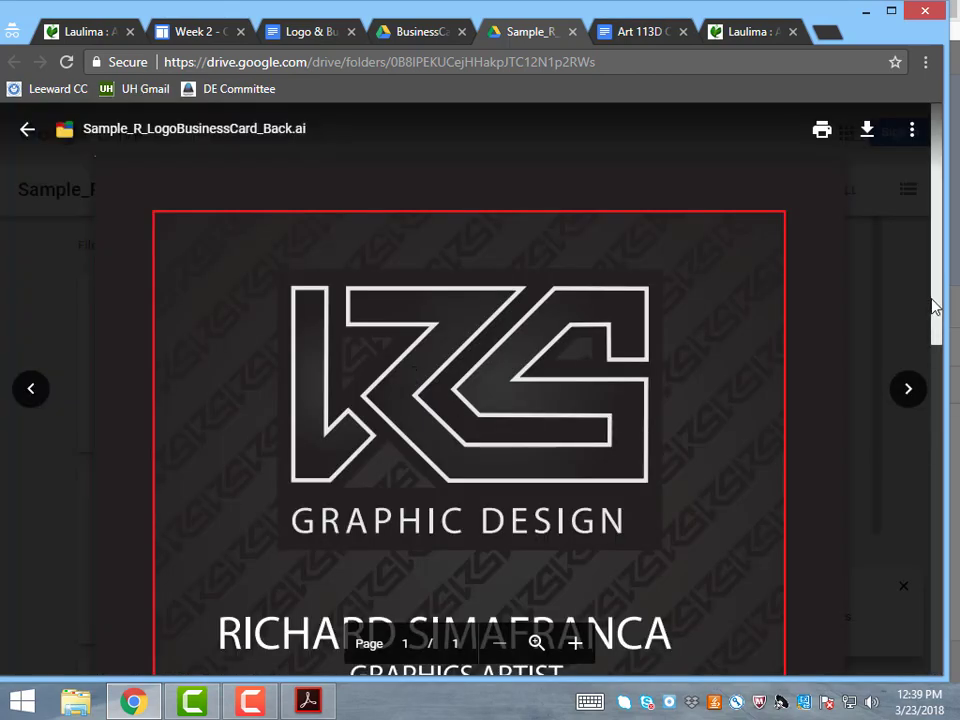
{"action": "scroll", "scroll_direction": "down", "scroll_amount": 3}
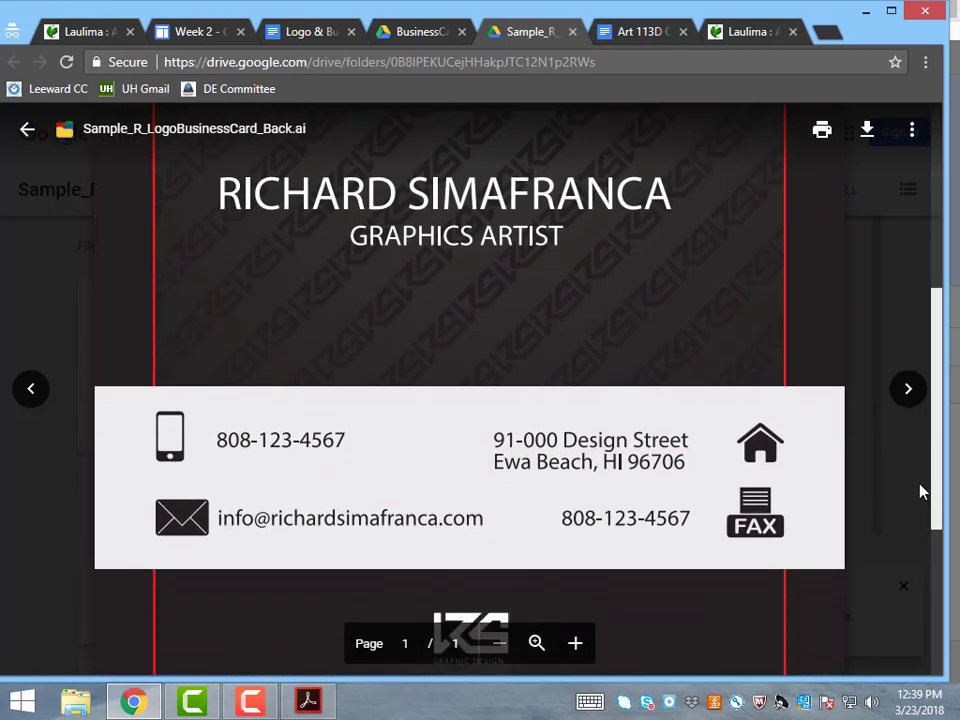
{"action": "scroll", "scroll_direction": "down", "scroll_amount": 3}
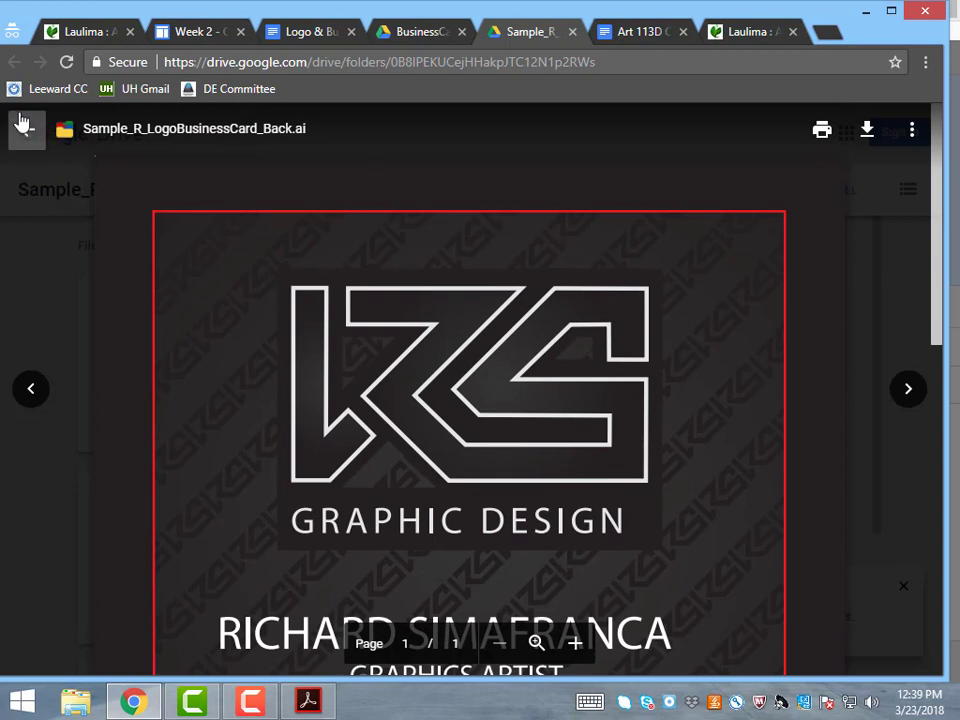
{"action": "mouse_move", "coordinate": [23, 130]}
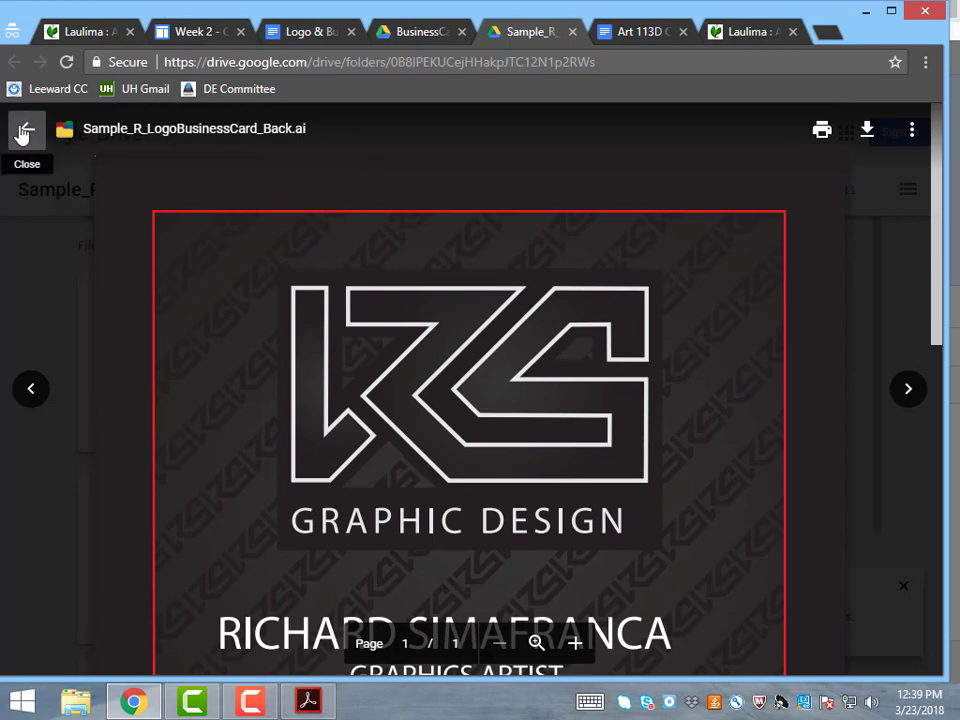
{"action": "mouse_move", "coordinate": [124, 128]}
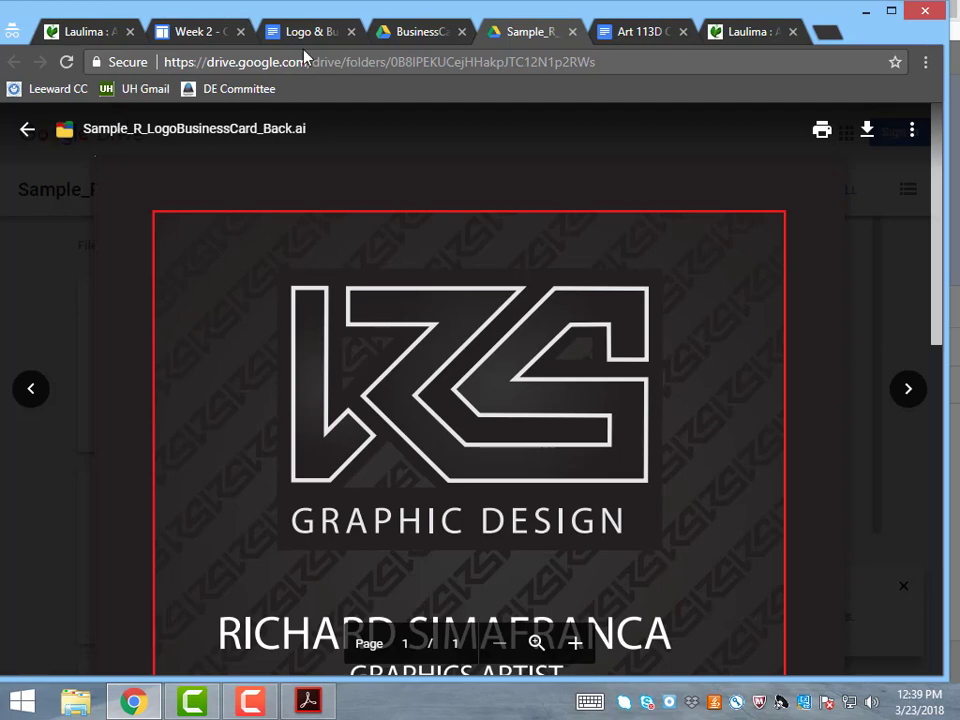
{"action": "left_click", "coordinate": [430, 31]}
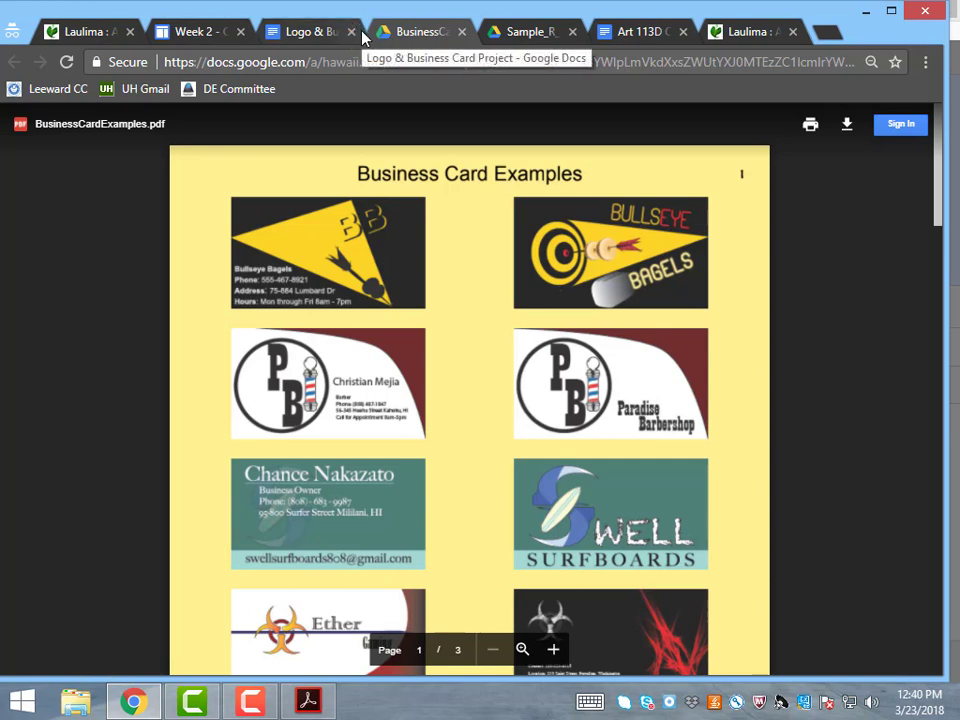
{"action": "mouse_move", "coordinate": [365, 37]}
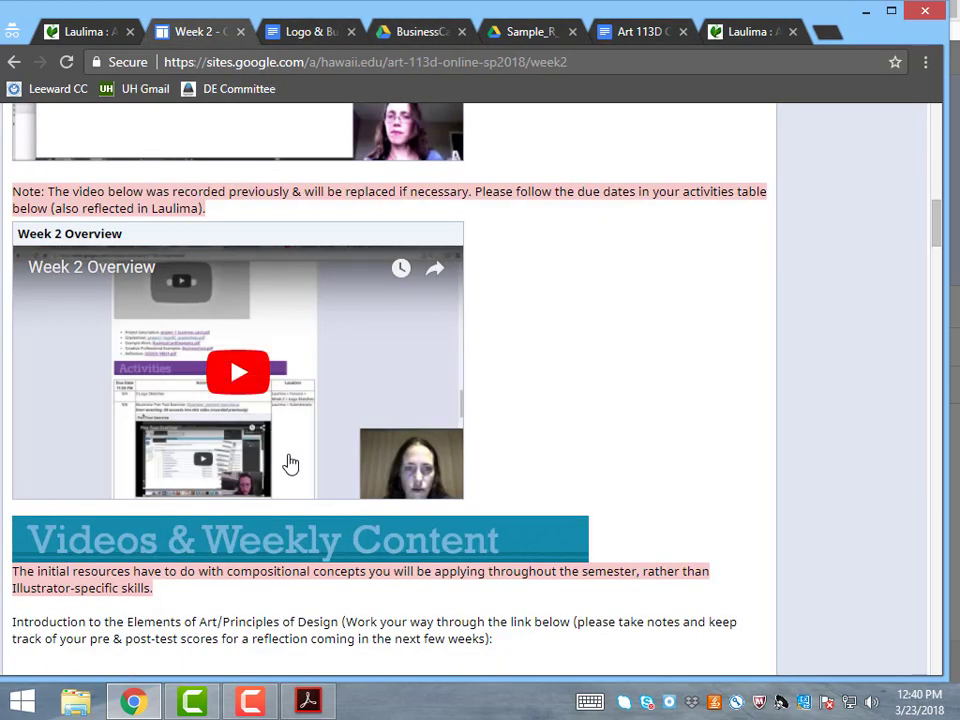
{"action": "mouse_move", "coordinate": [297, 403]}
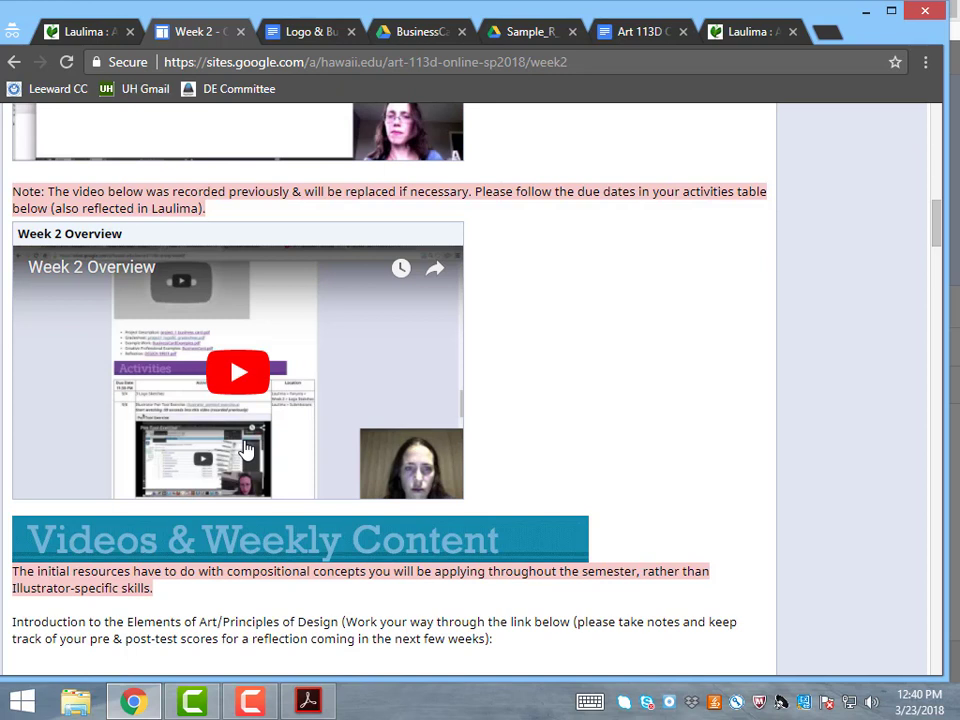
{"action": "mouse_move", "coordinate": [364, 336]}
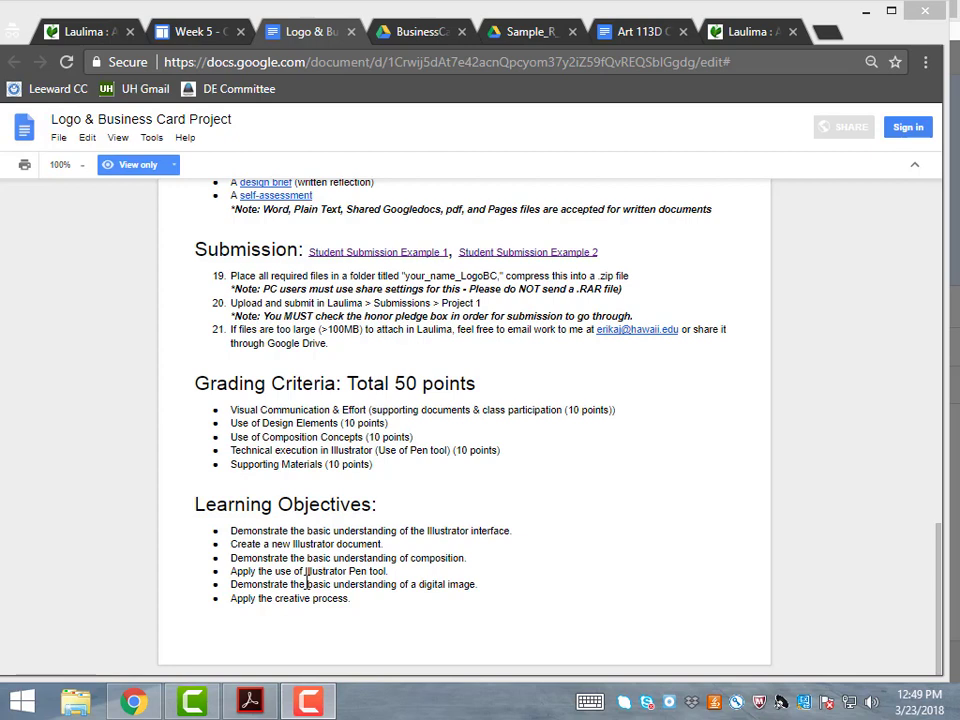
{"action": "mouse_move", "coordinate": [199, 37]}
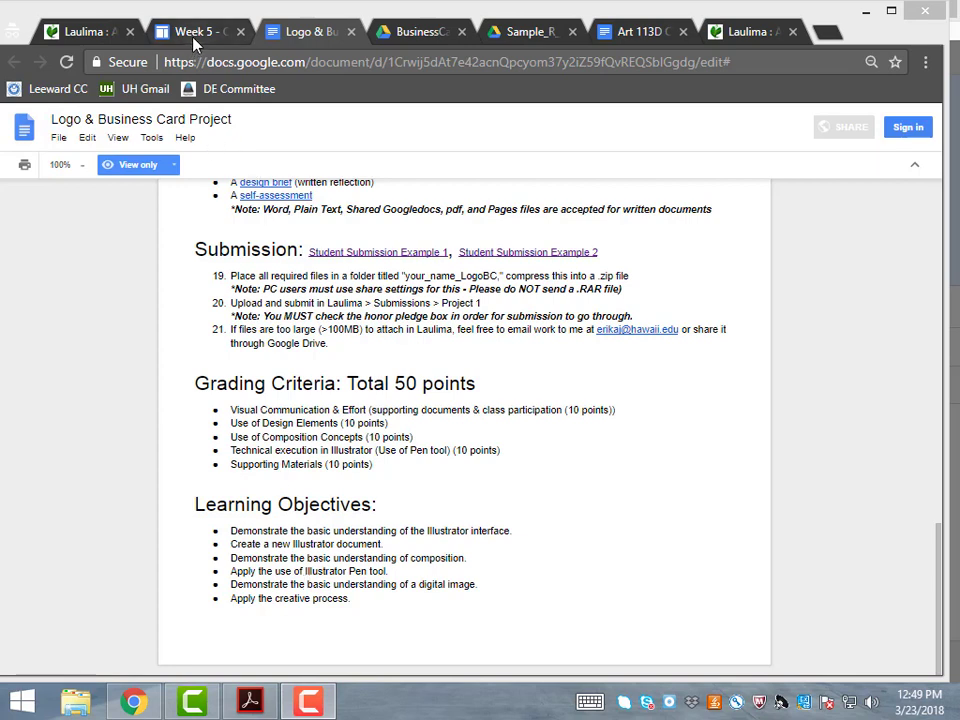
Open the Week 5 CD Cover Project page and scroll to the logo and business card feedback videos
{"action": "left_click", "coordinate": [205, 20]}
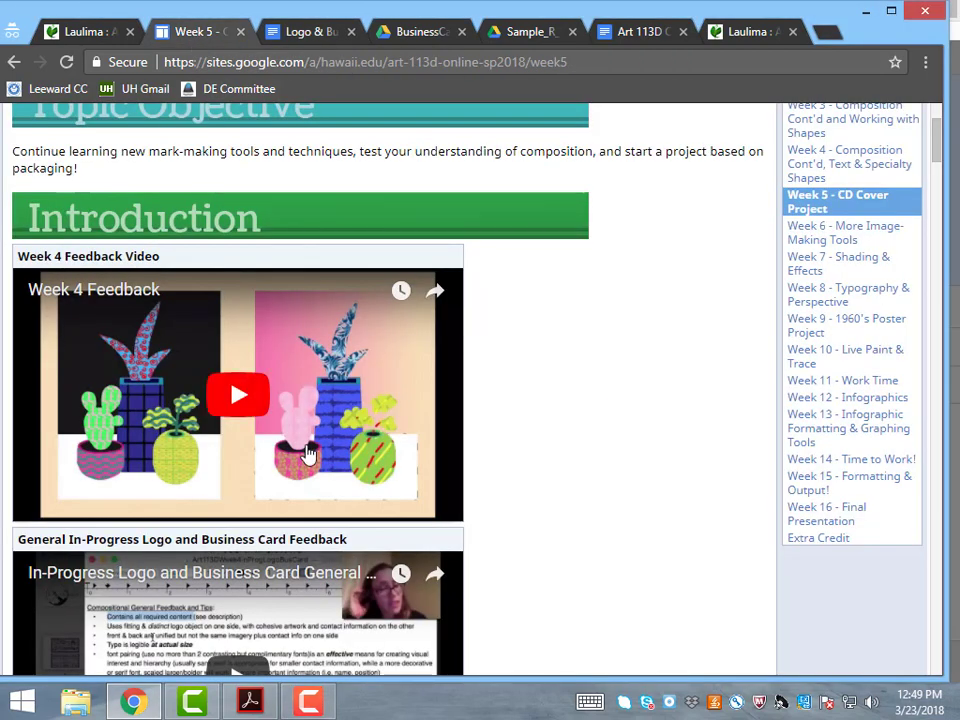
{"action": "mouse_move", "coordinate": [915, 188]}
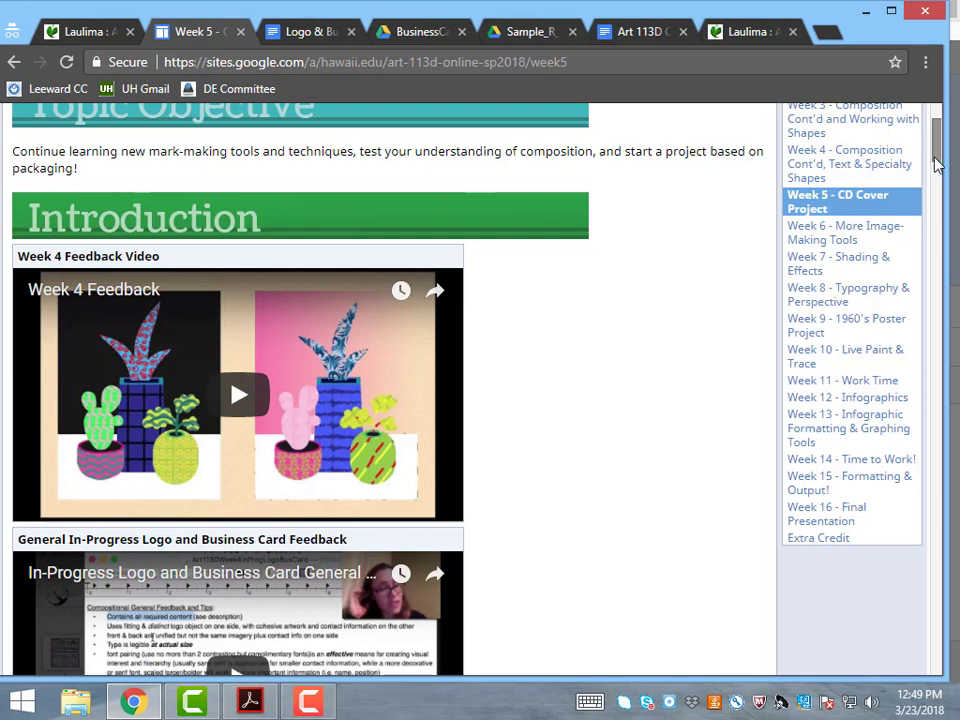
{"action": "scroll", "scroll_direction": "down", "scroll_amount": 3}
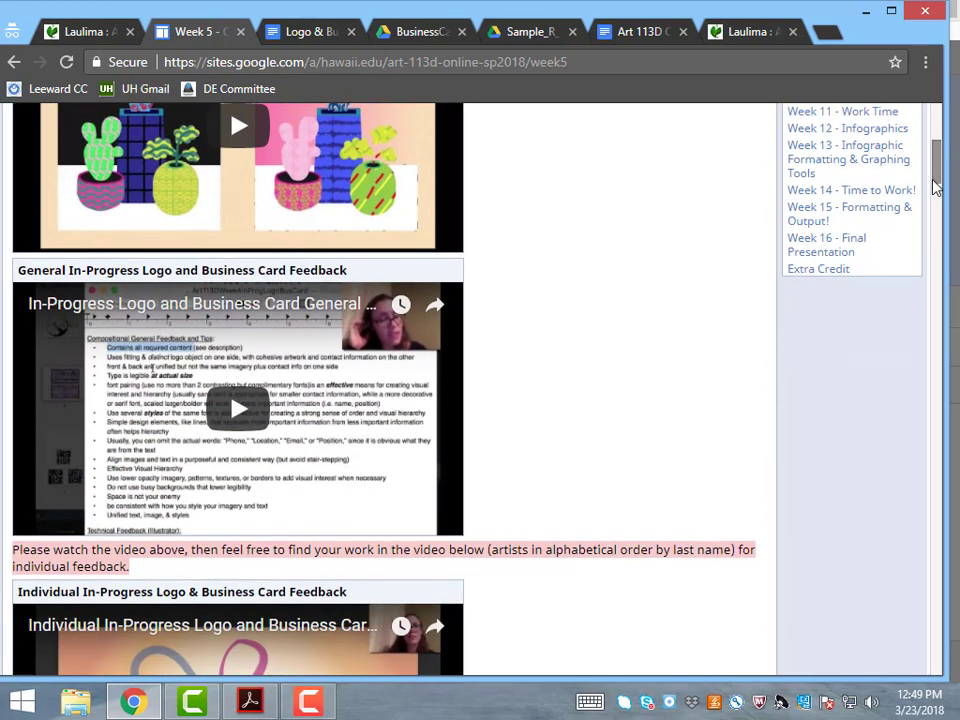
{"action": "mouse_move", "coordinate": [148, 345]}
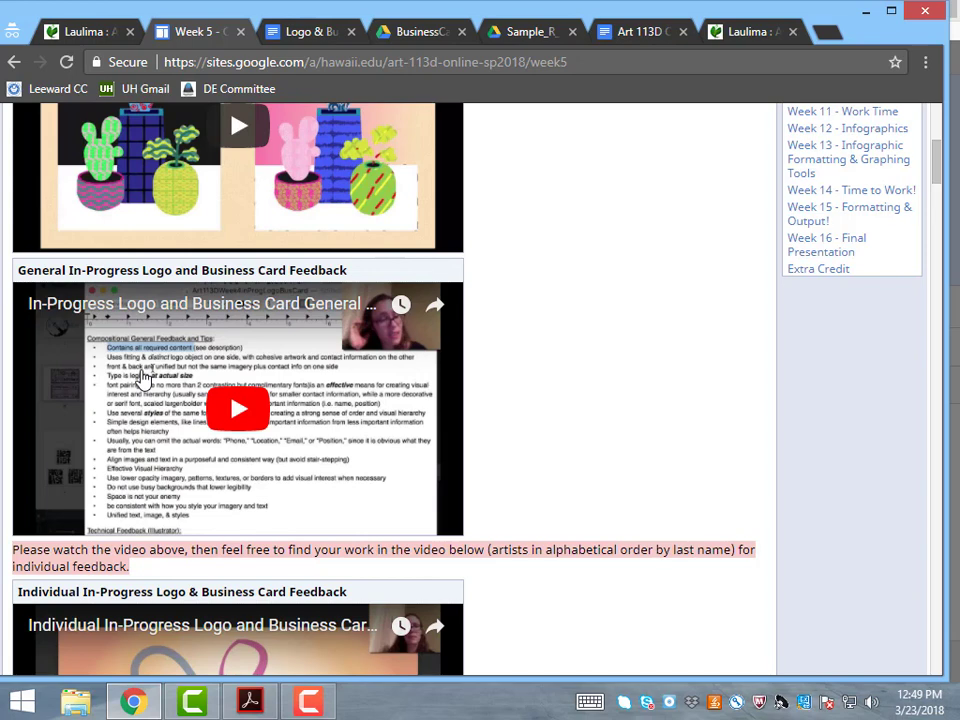
{"action": "mouse_move", "coordinate": [152, 336]}
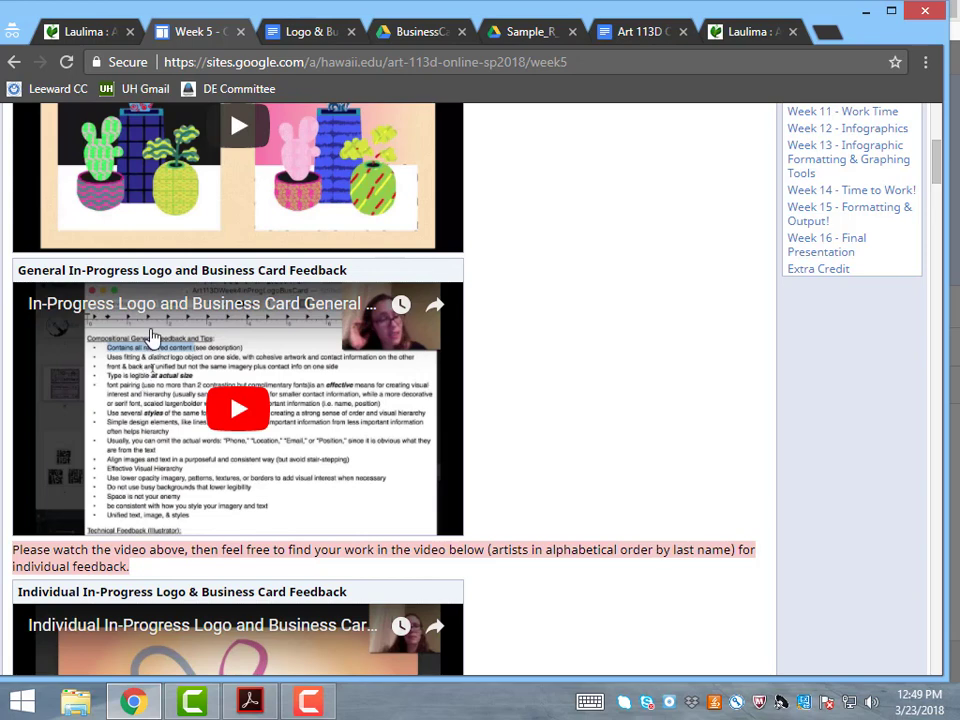
{"action": "mouse_move", "coordinate": [150, 470]}
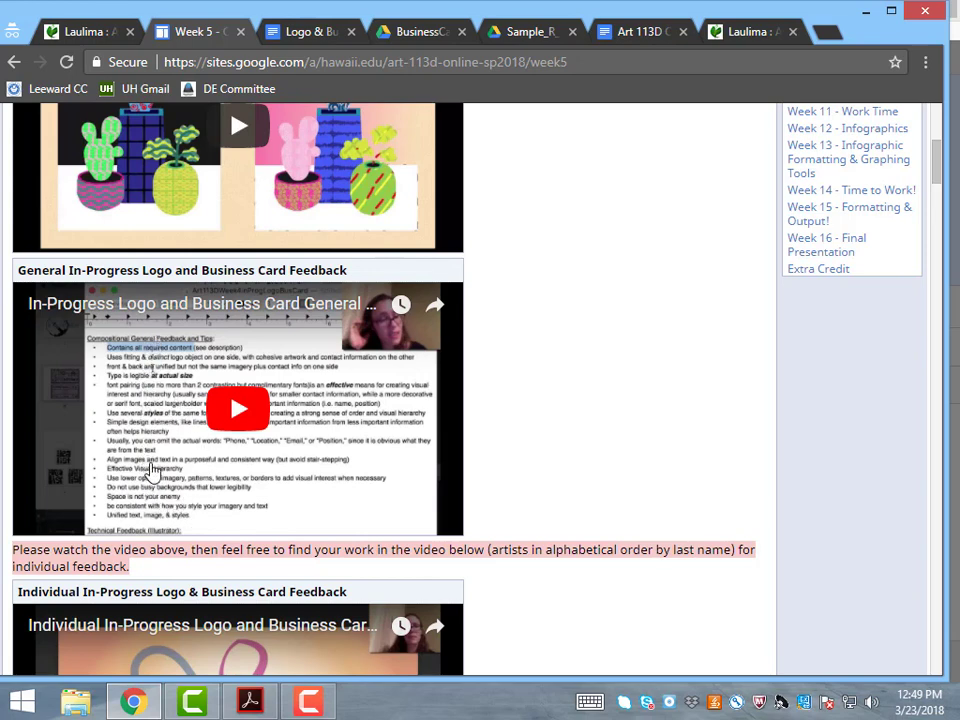
{"action": "mouse_move", "coordinate": [167, 435]}
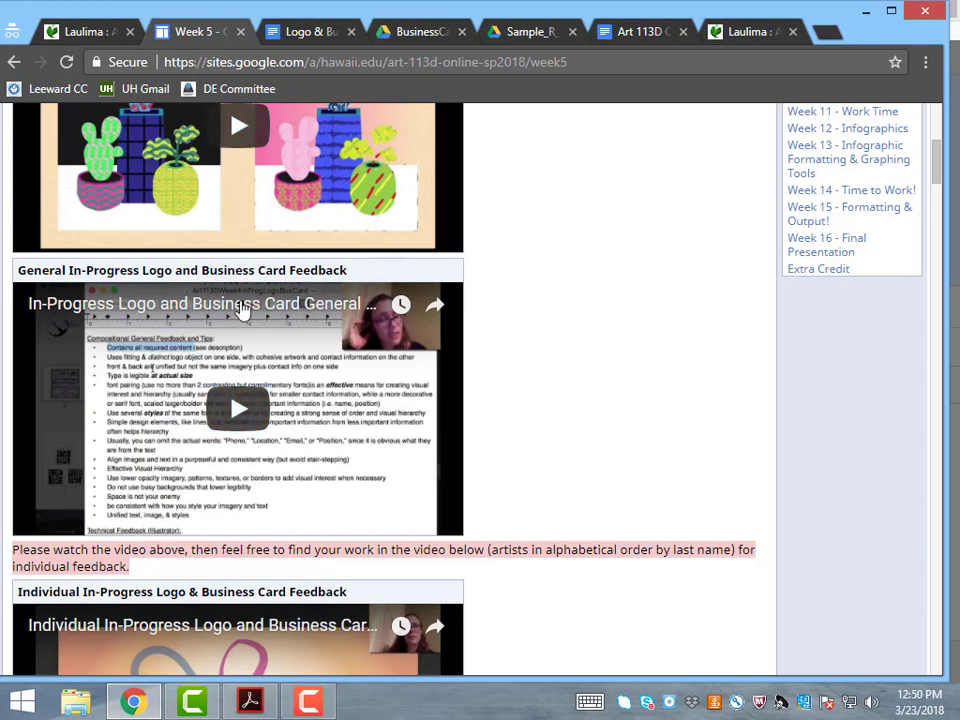
{"action": "mouse_move", "coordinate": [115, 345]}
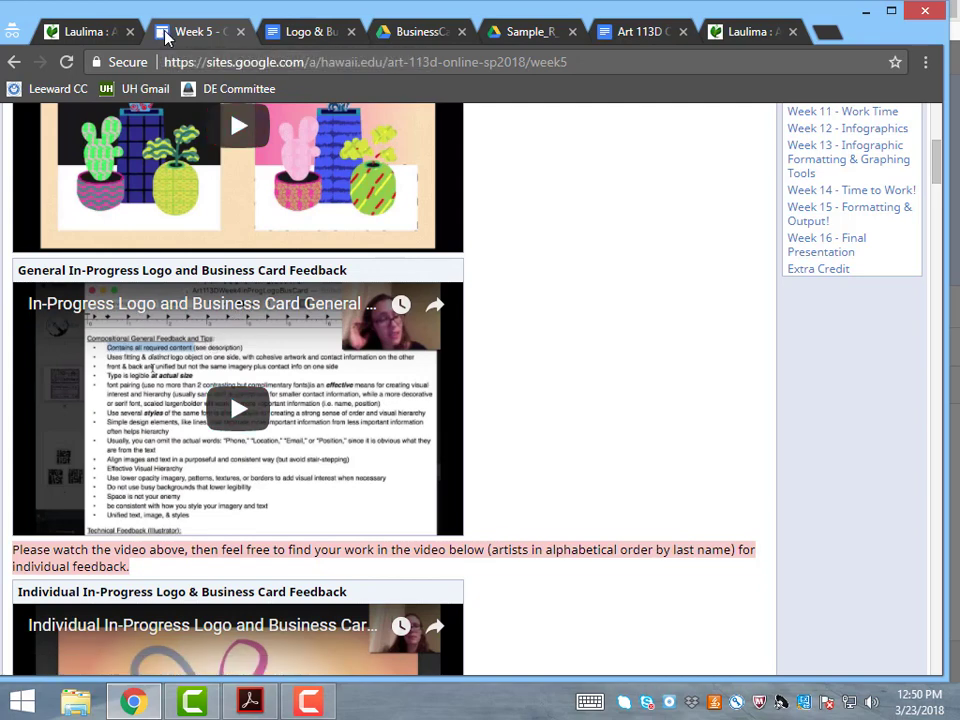
{"action": "left_click", "coordinate": [70, 25]}
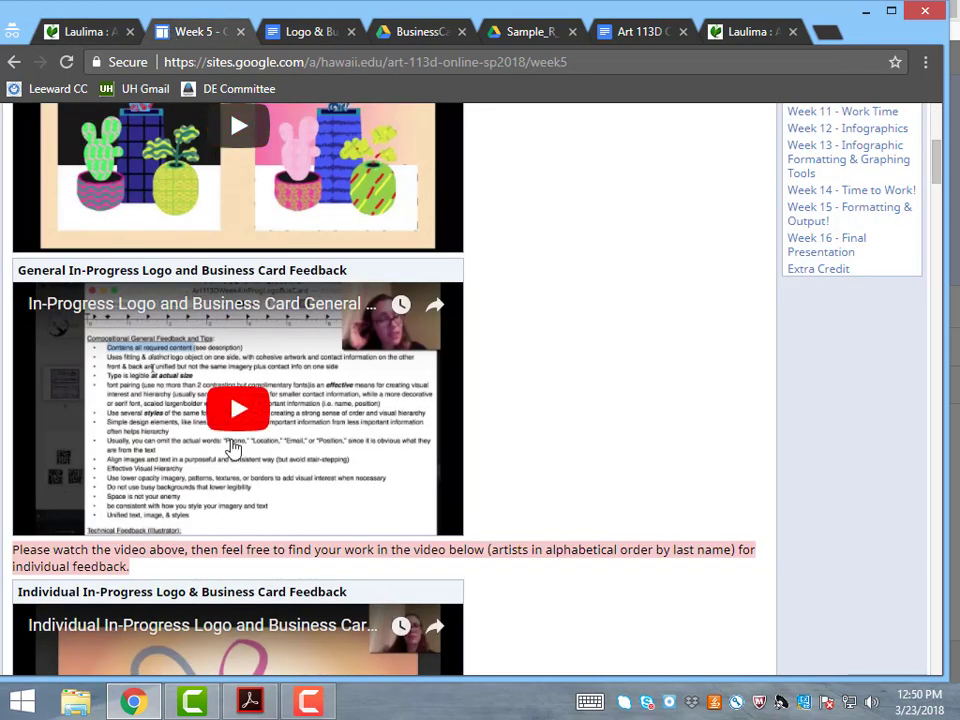
{"action": "mouse_move", "coordinate": [137, 423]}
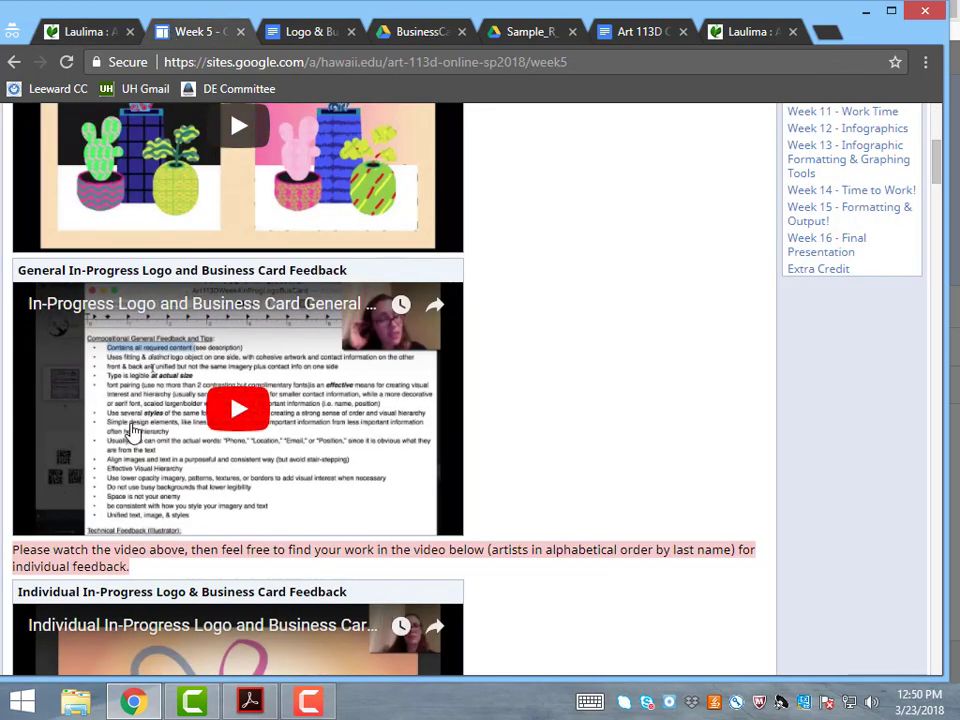
{"action": "mouse_move", "coordinate": [258, 435]}
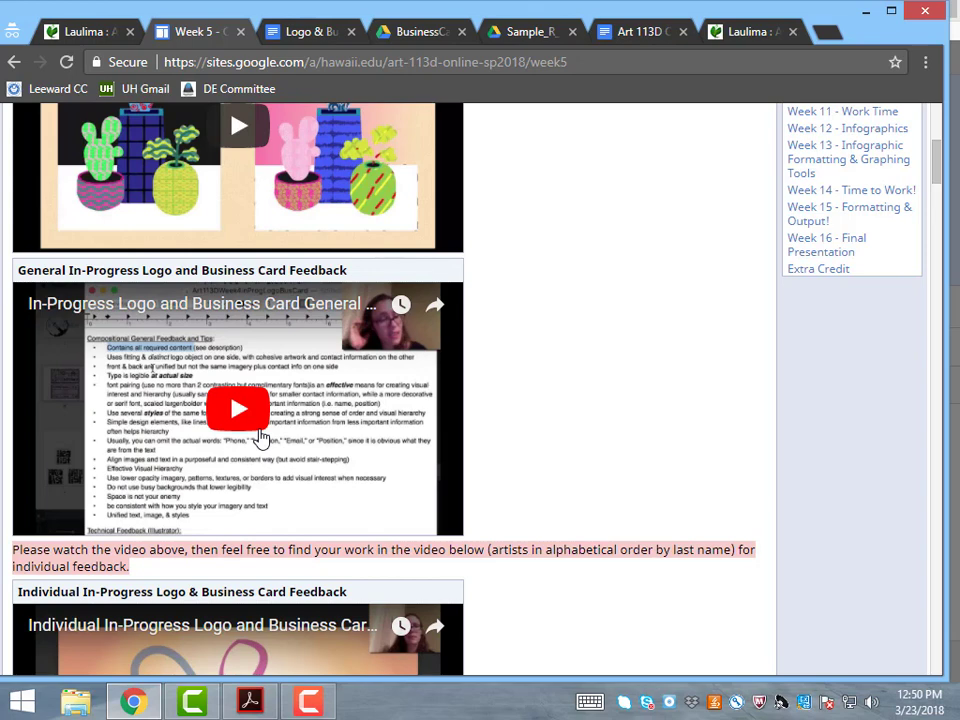
{"action": "mouse_move", "coordinate": [247, 382]}
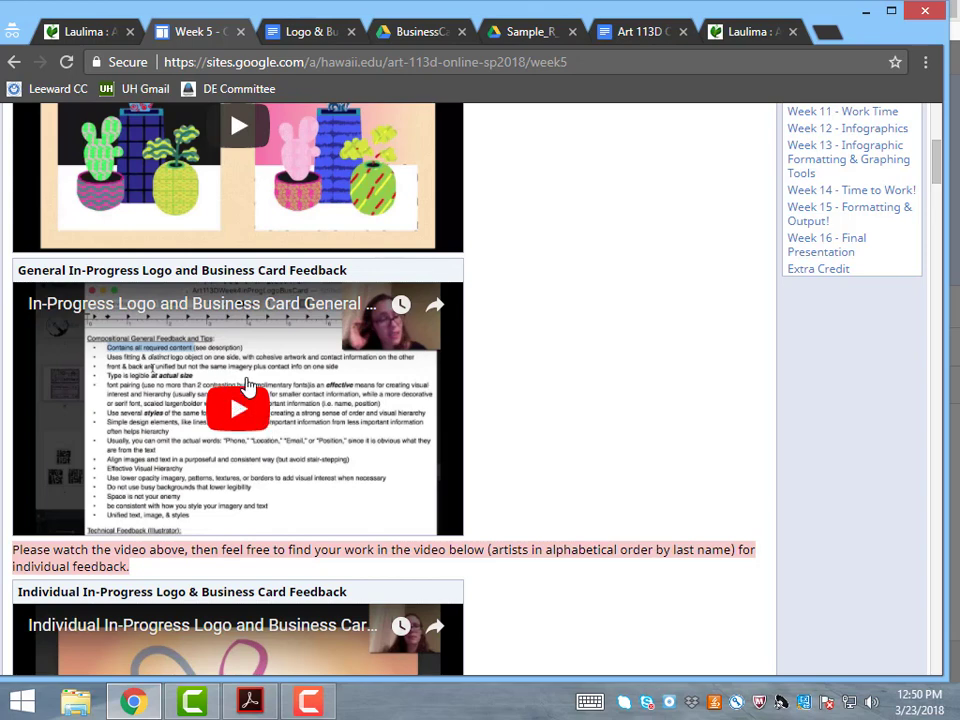
{"action": "mouse_move", "coordinate": [247, 408]}
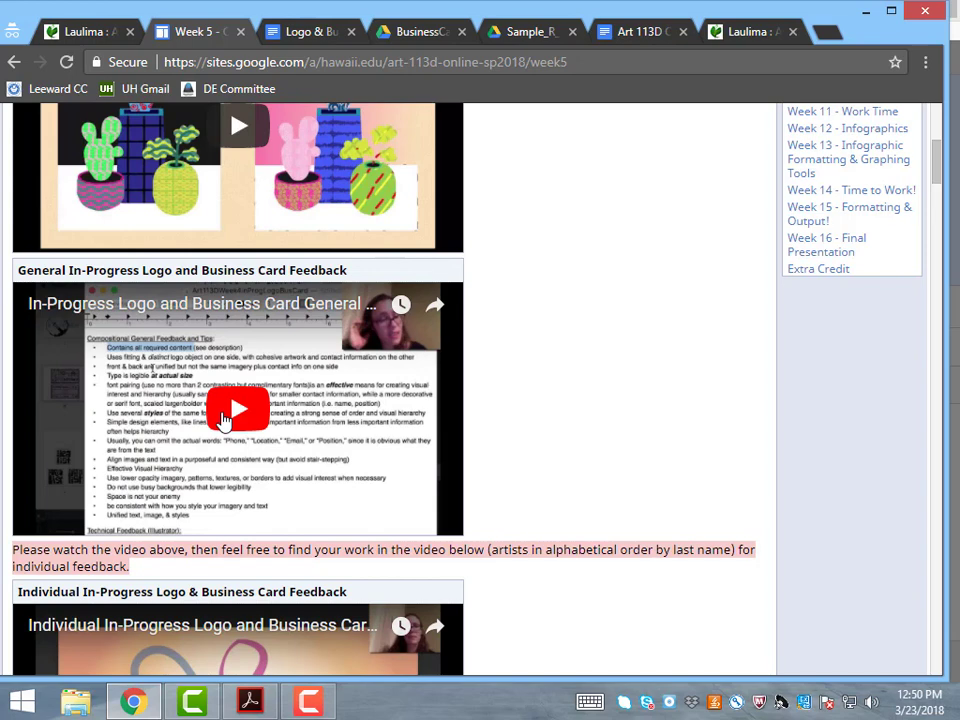
{"action": "mouse_move", "coordinate": [231, 439]}
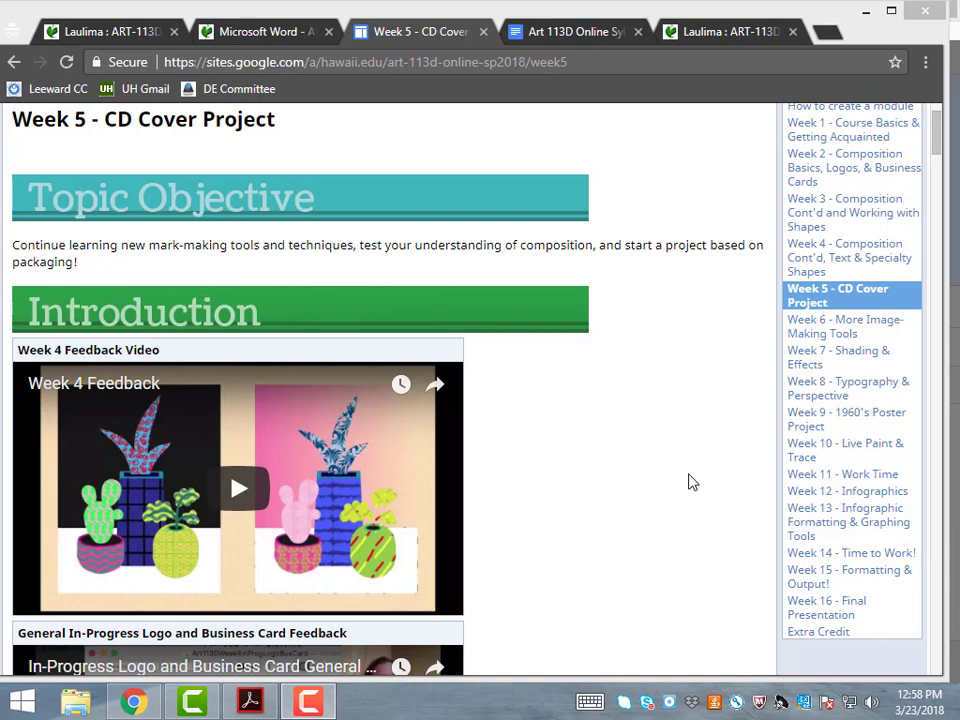
{"action": "mouse_move", "coordinate": [478, 422]}
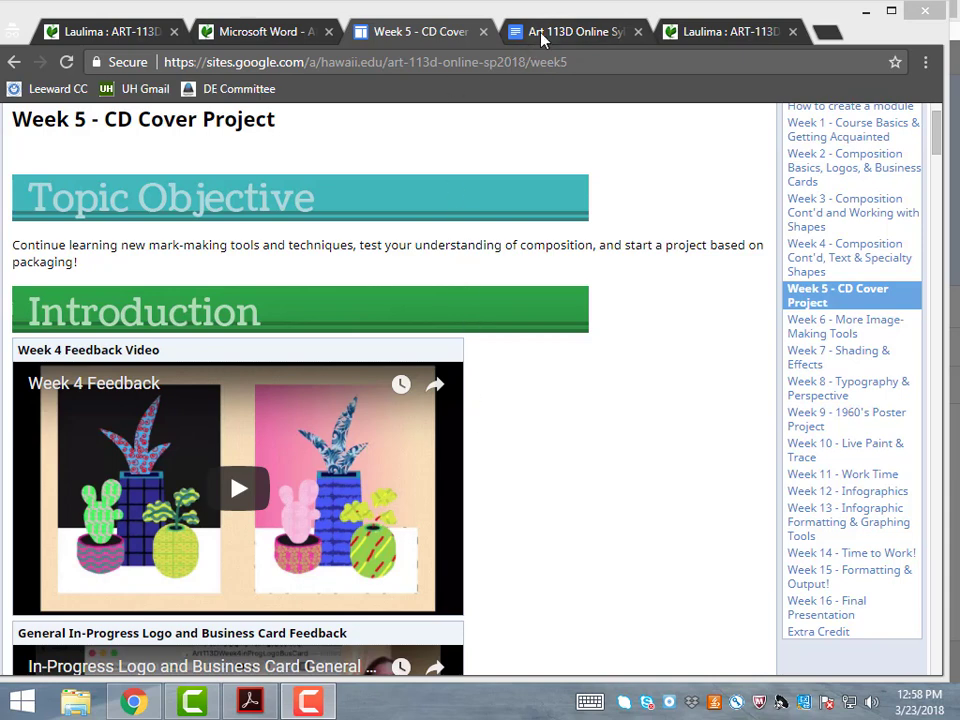
Review the Art 113D Online Syllabus support sections, then view the free digital art help flyer
{"action": "left_click", "coordinate": [573, 30]}
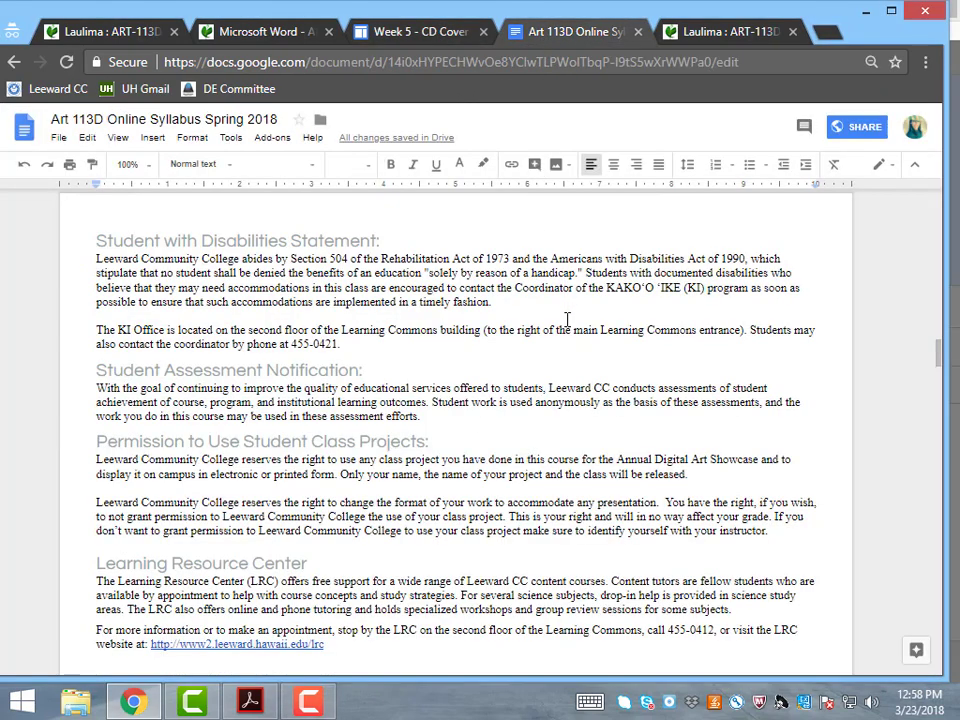
{"action": "mouse_move", "coordinate": [604, 343]}
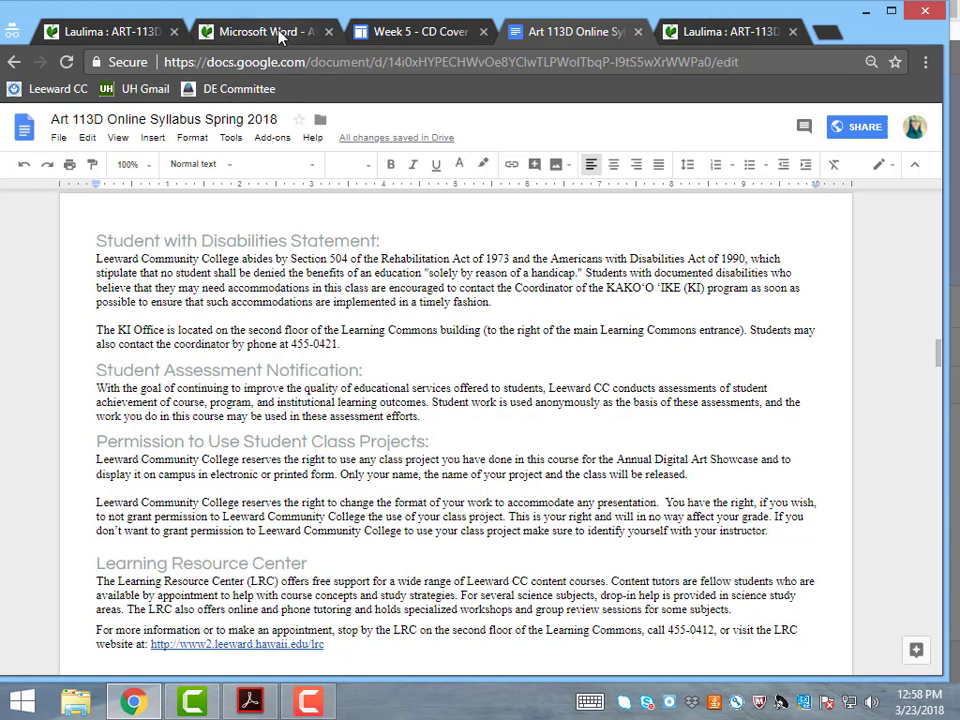
{"action": "left_click", "coordinate": [255, 33]}
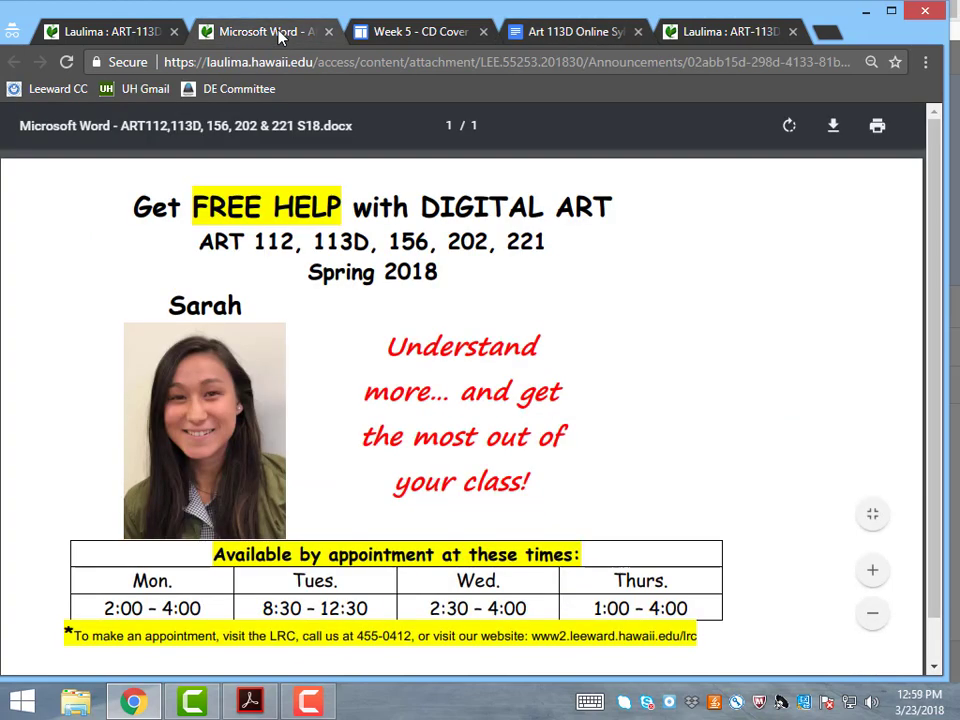